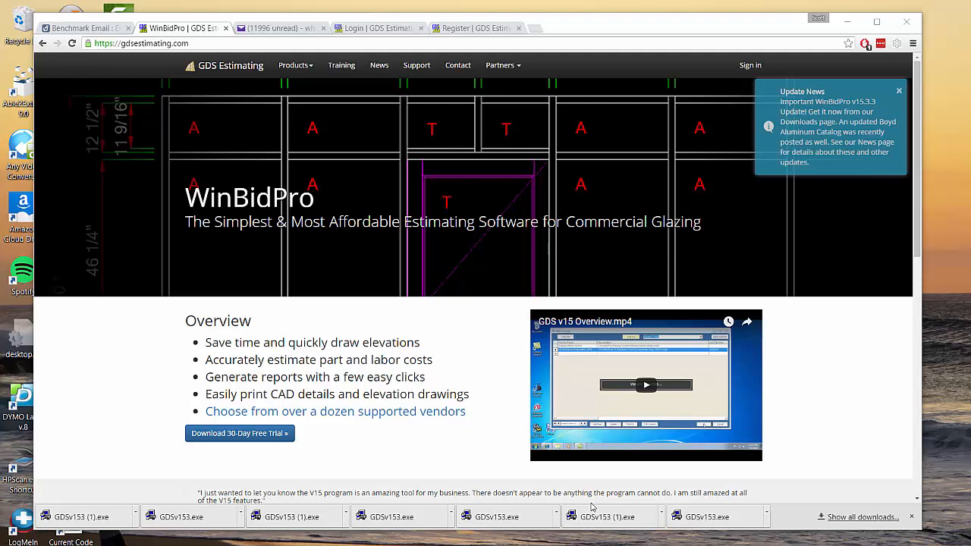
mouse_move(308, 349)
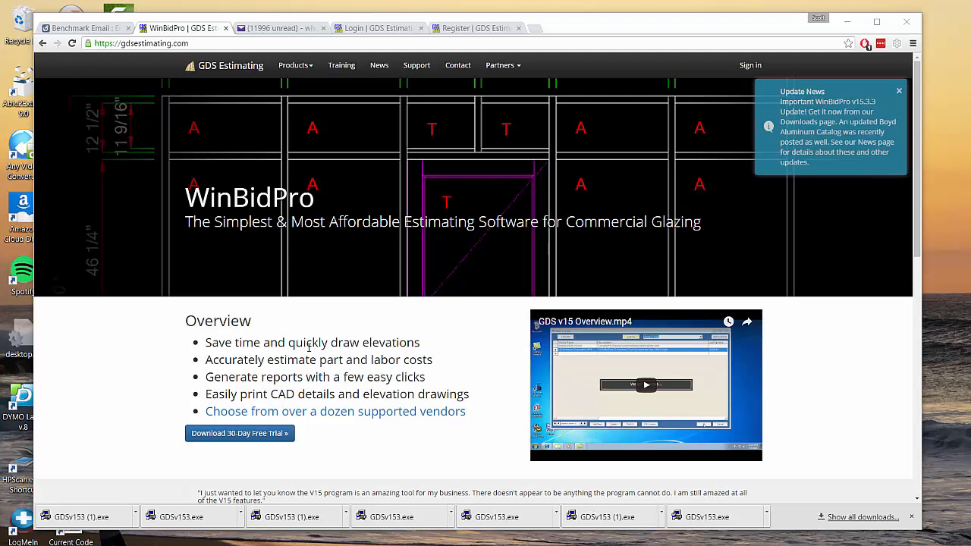
mouse_move(245, 447)
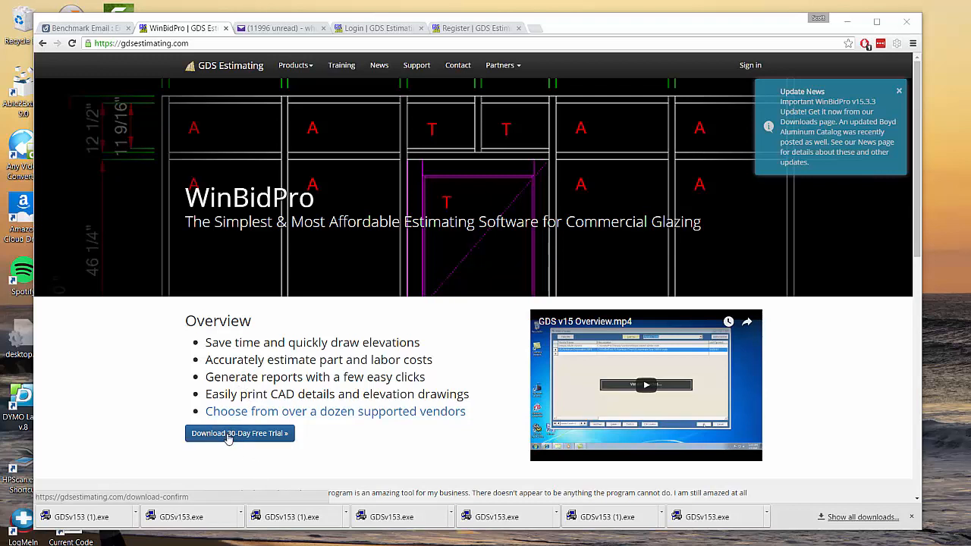
Step: Request the WinBidPro 30-day free trial download from the Overview section
left_click(240, 433)
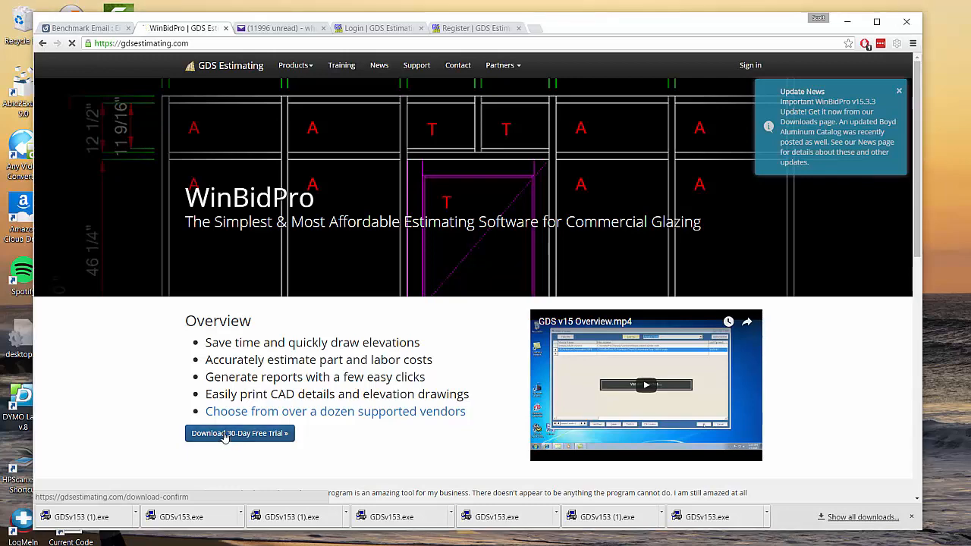
Step: Let the GDSv153.exe installer finish downloading on the Thank You page
left_click(239, 434)
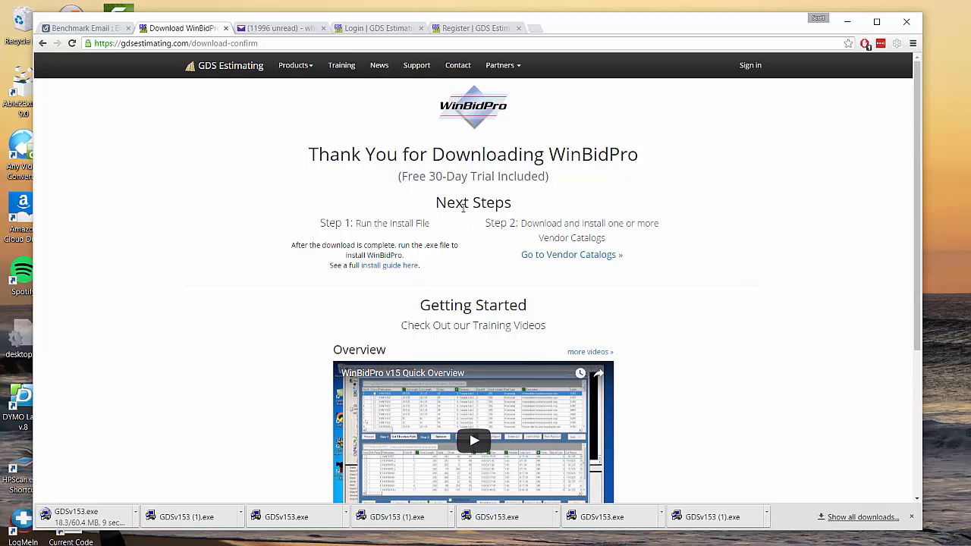
mouse_move(565, 260)
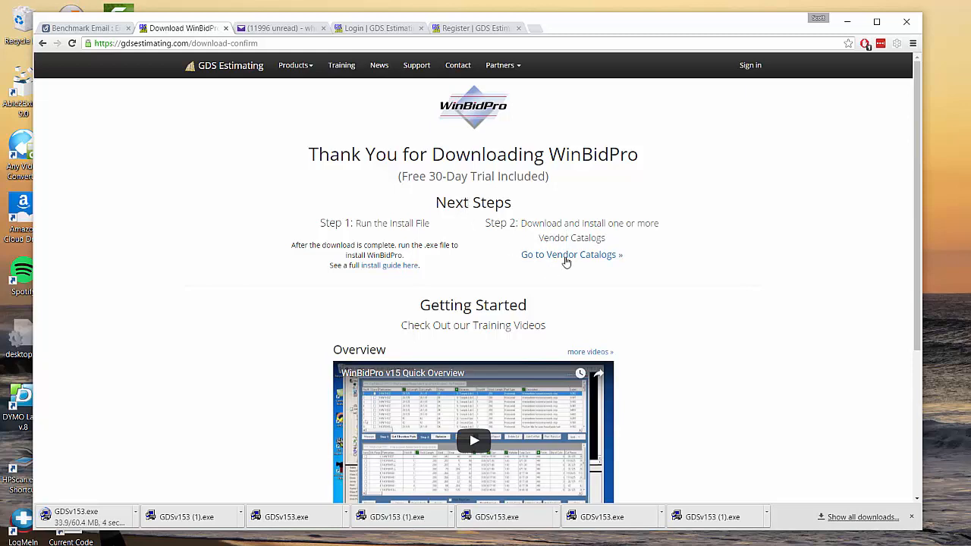
mouse_move(566, 258)
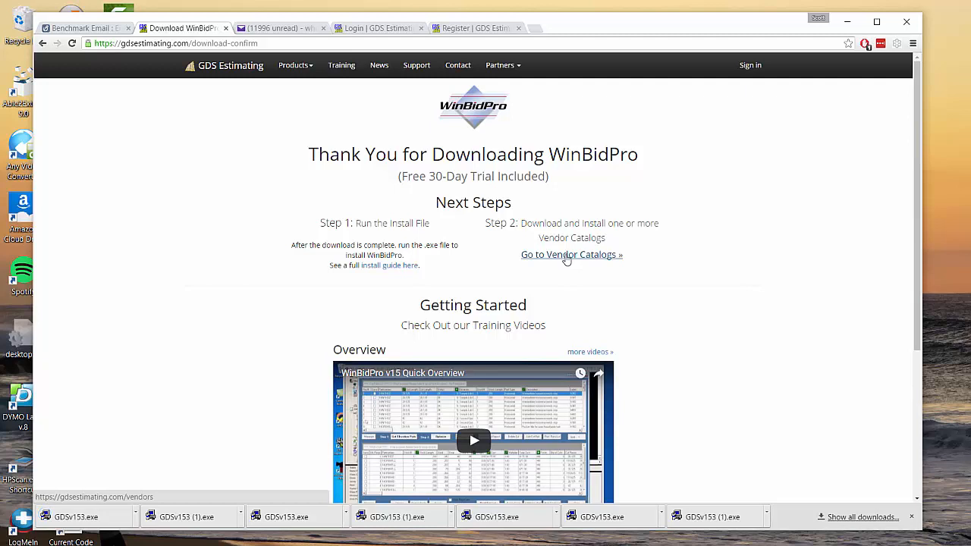
Step: Browse the Vendor Catalogs v15 list and view the Cardinal Commercial Products 2015 r2 catalog
left_click(571, 254)
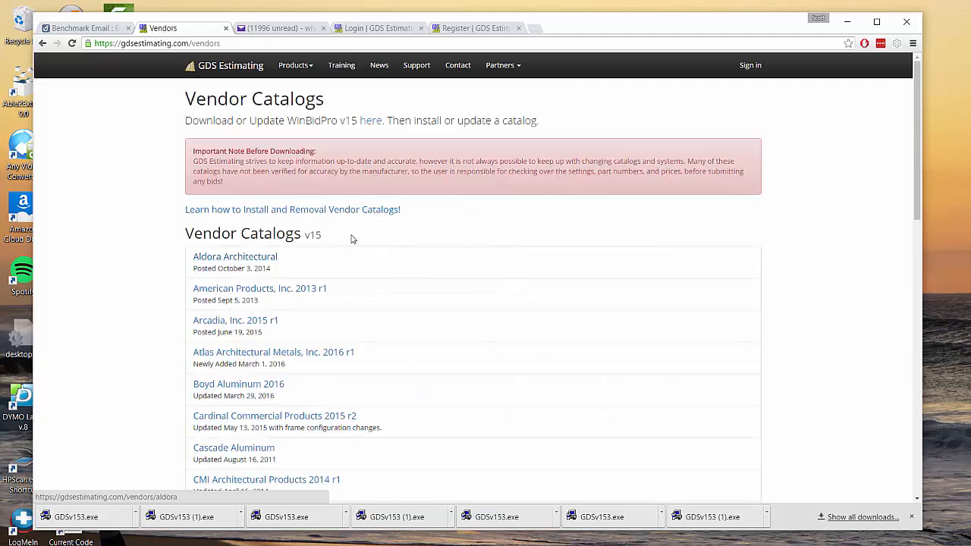
mouse_move(310, 210)
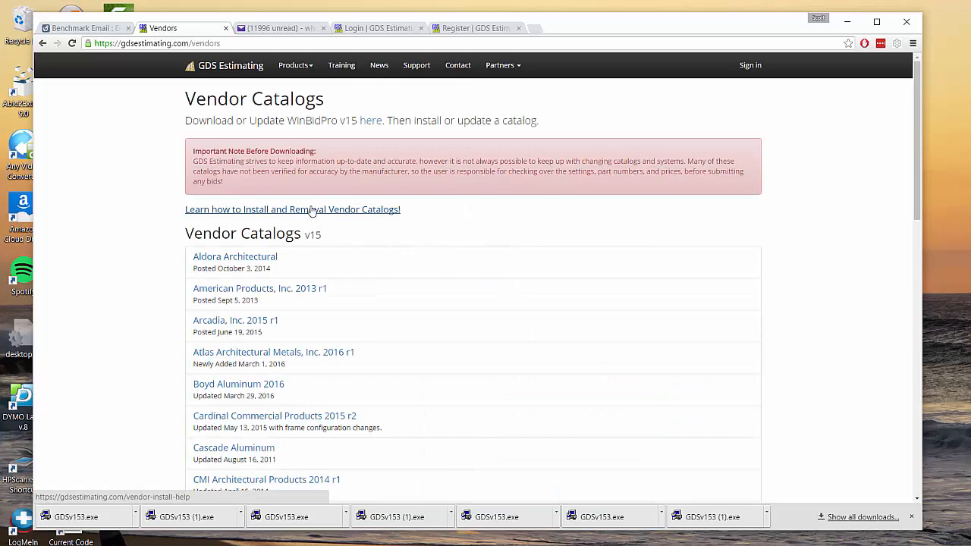
scroll("down", 3)
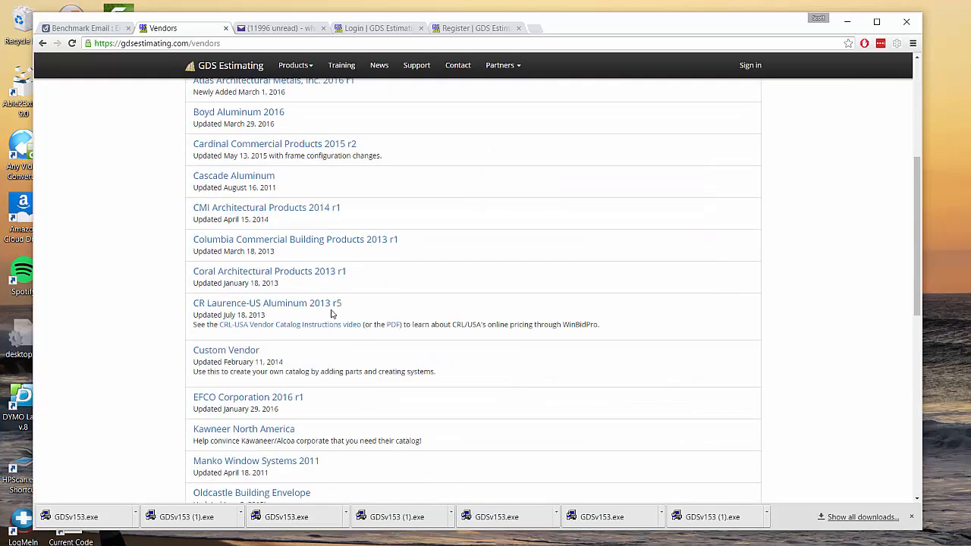
scroll("up", 3)
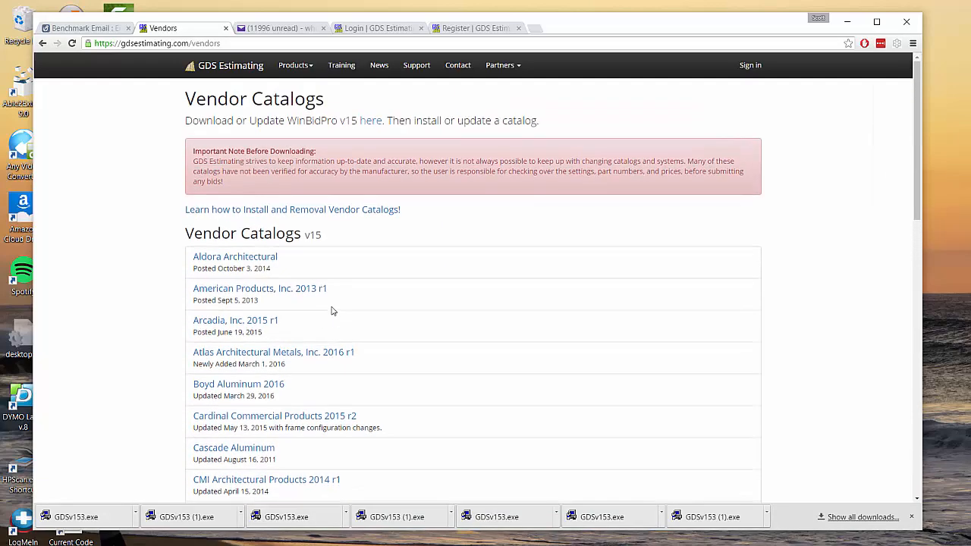
scroll("down", 3)
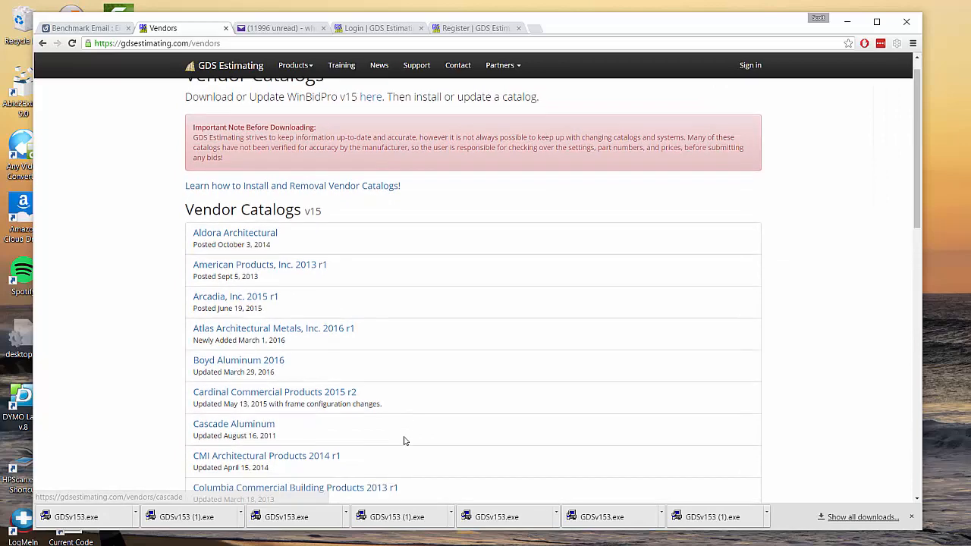
scroll("down", 3)
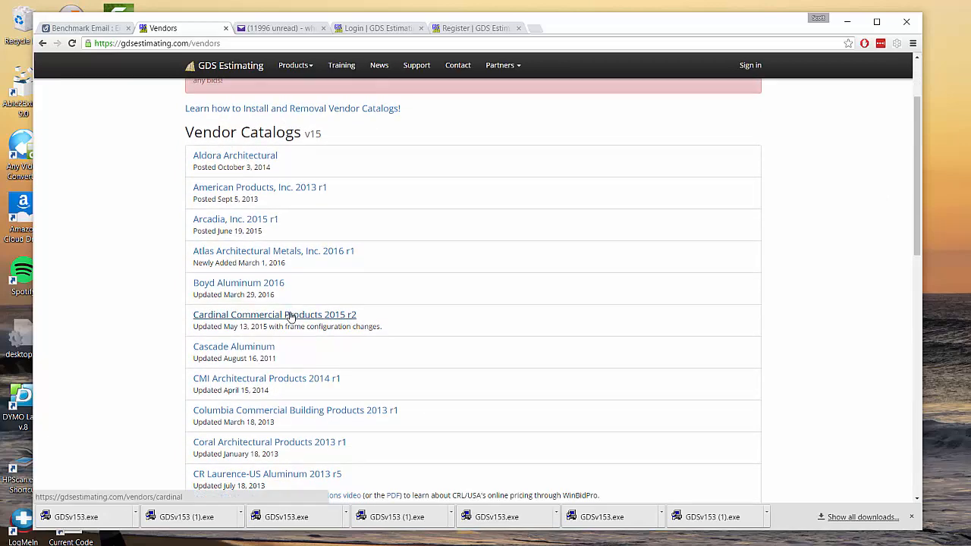
left_click(274, 314)
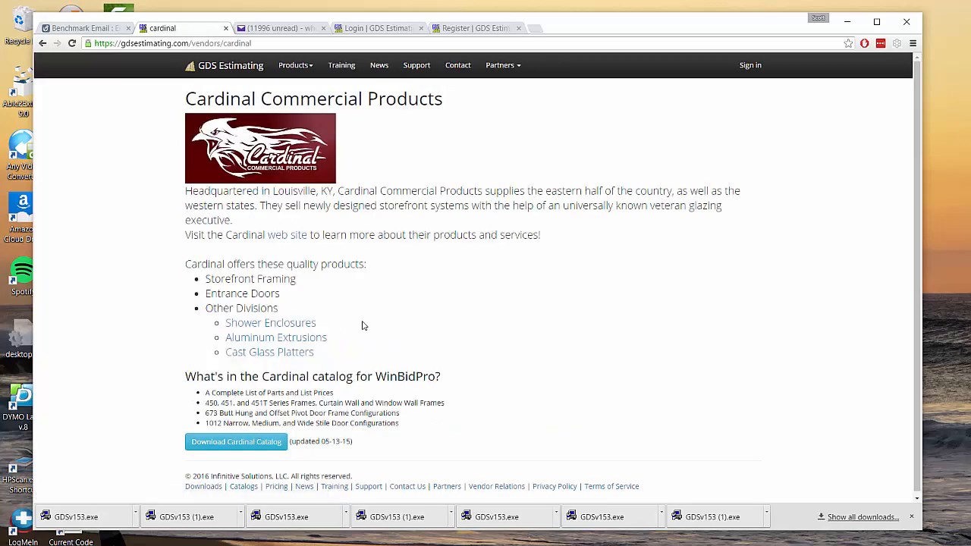
mouse_move(182, 122)
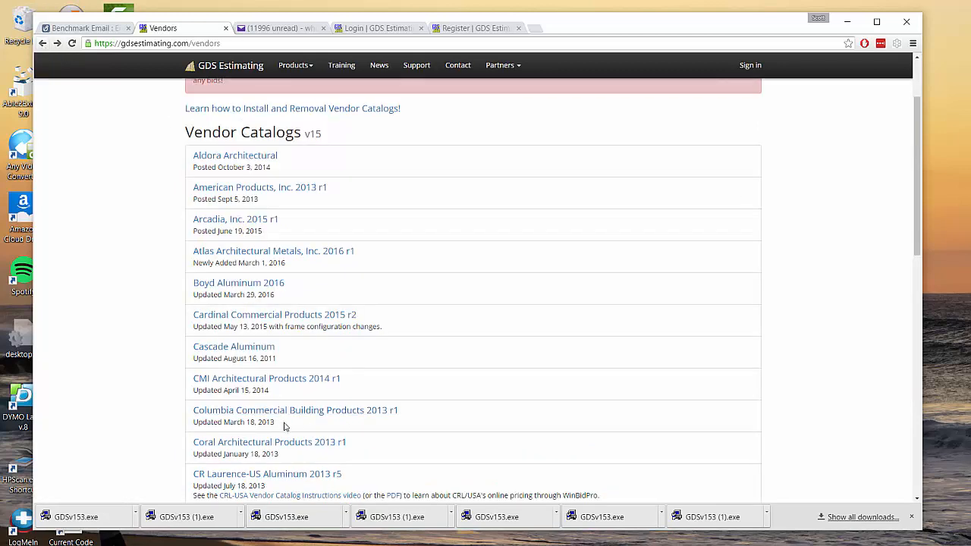
mouse_move(300, 242)
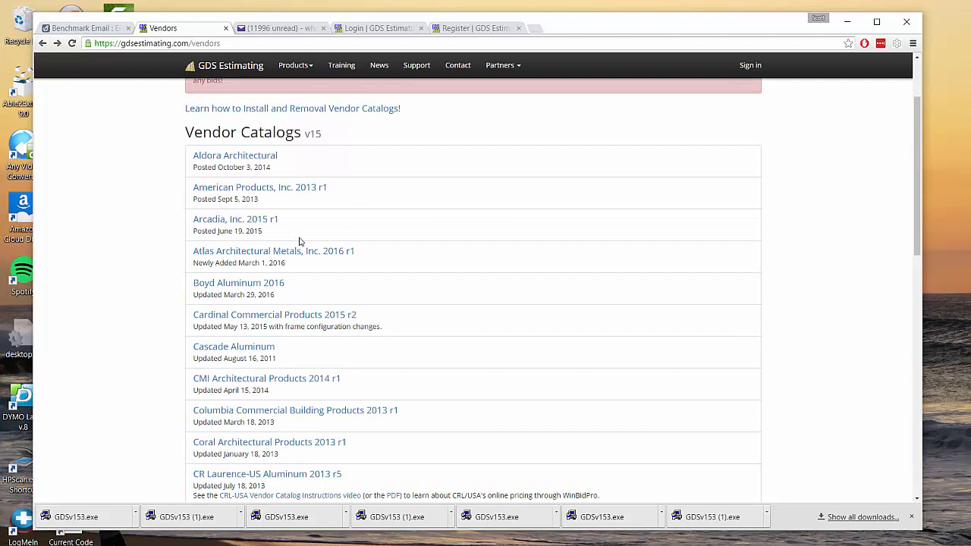
mouse_move(457, 65)
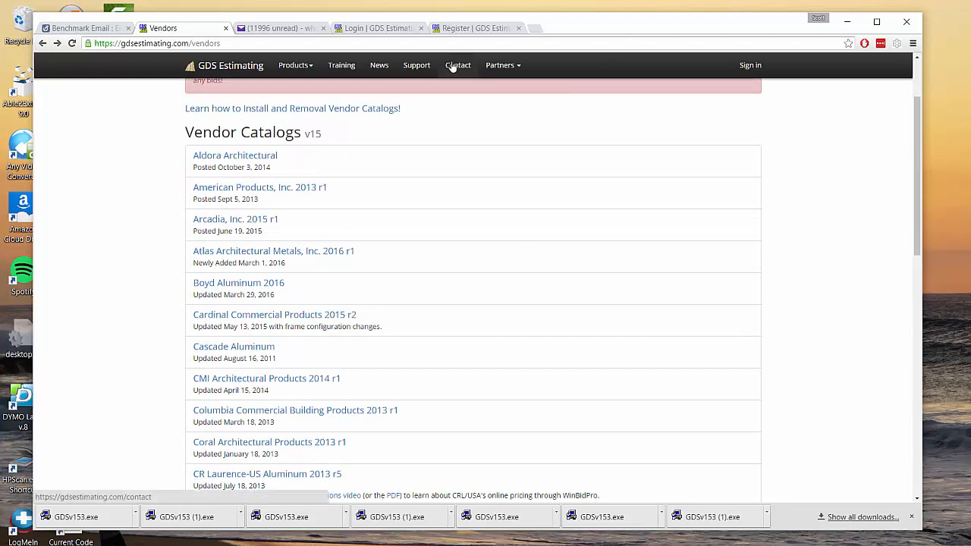
mouse_move(339, 43)
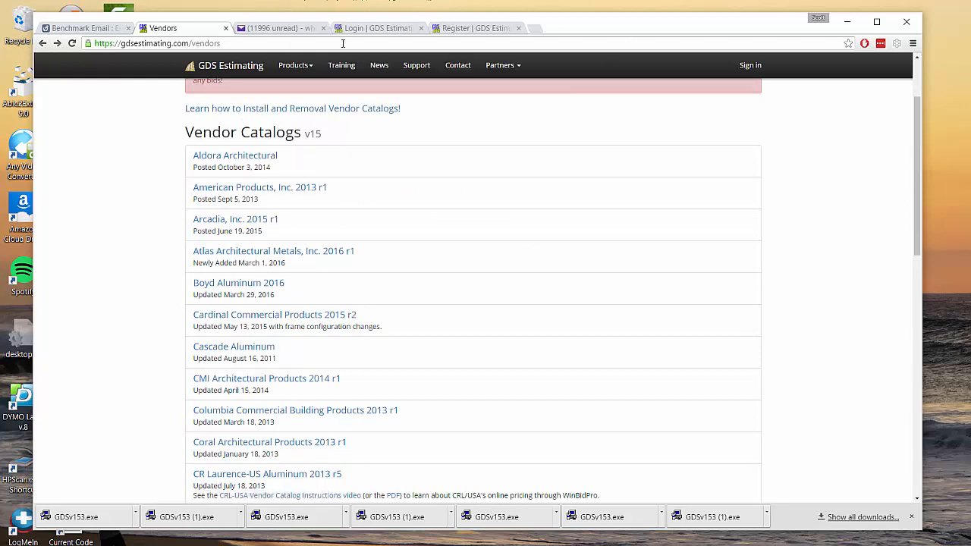
mouse_move(829, 41)
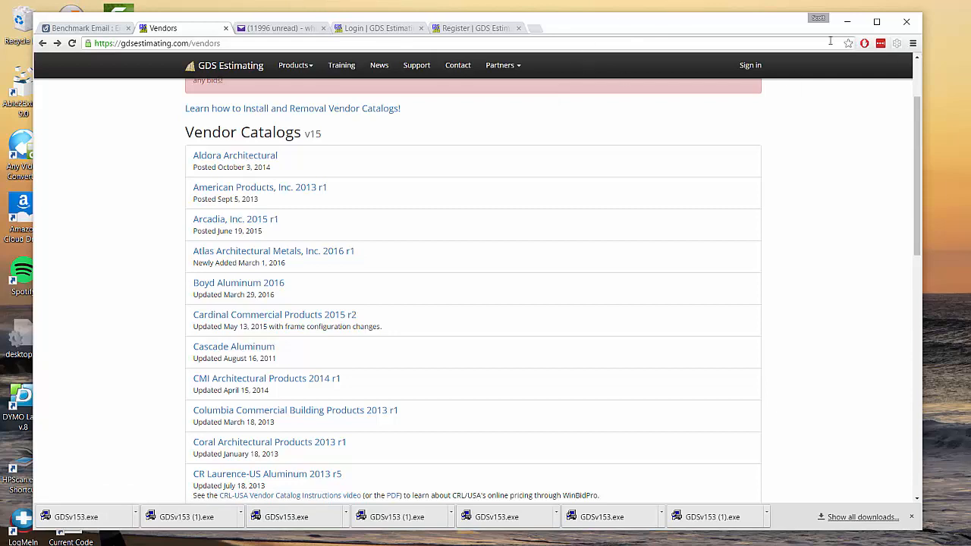
mouse_move(281, 210)
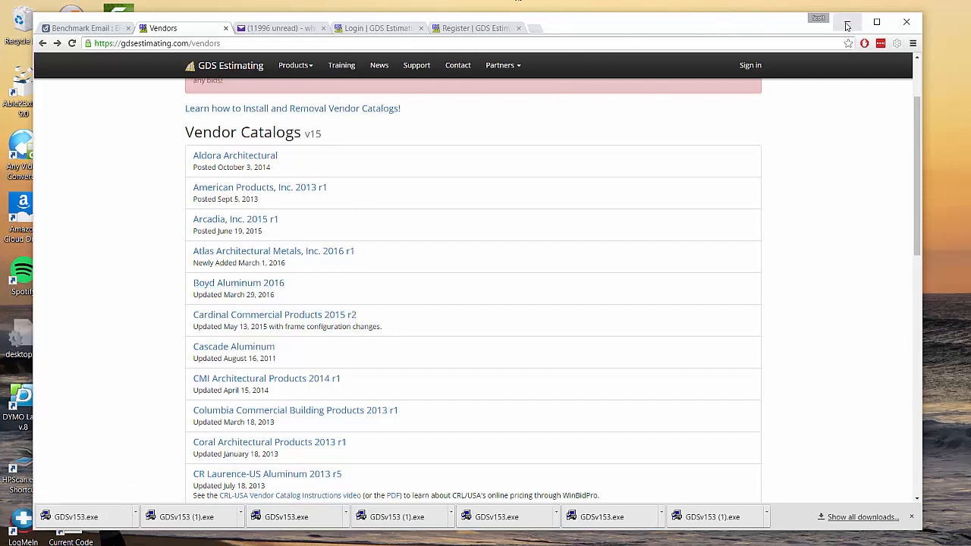
mouse_move(853, 22)
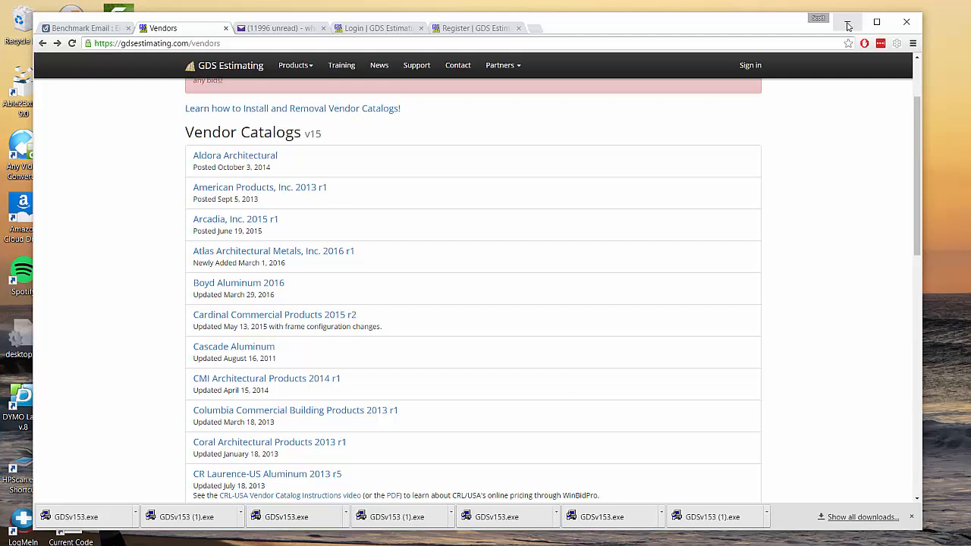
Step: Minimize the GDS Estimating browser window to reveal the desktop shortcuts
left_click(854, 21)
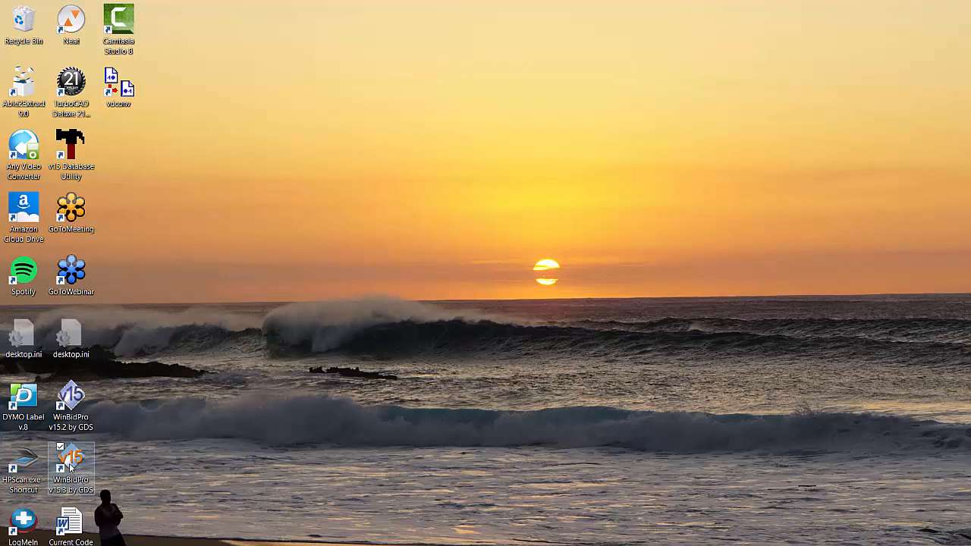
Step: Launch WinBidPro v15.3 from its 'WinBidPro v15.3 by GDS' desktop shortcut
double_click(71, 459)
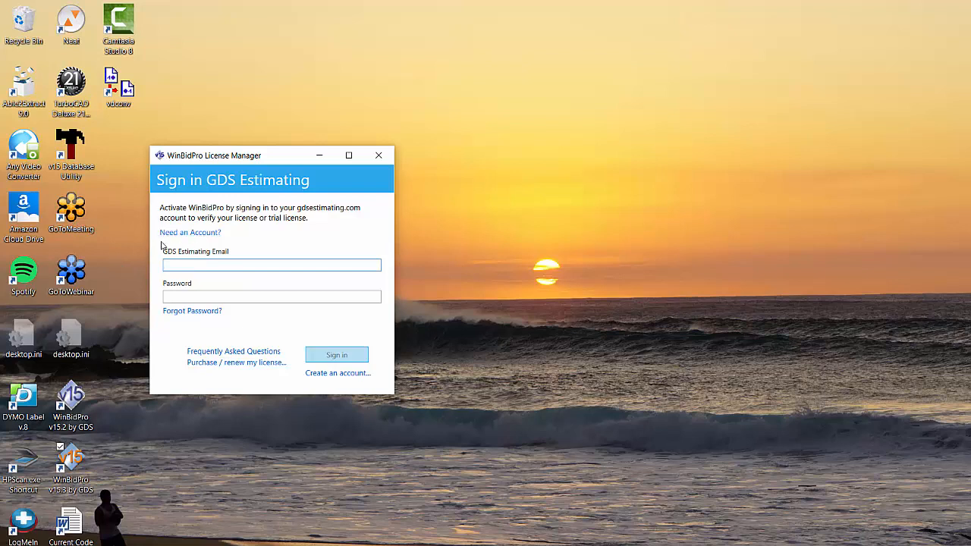
mouse_move(197, 233)
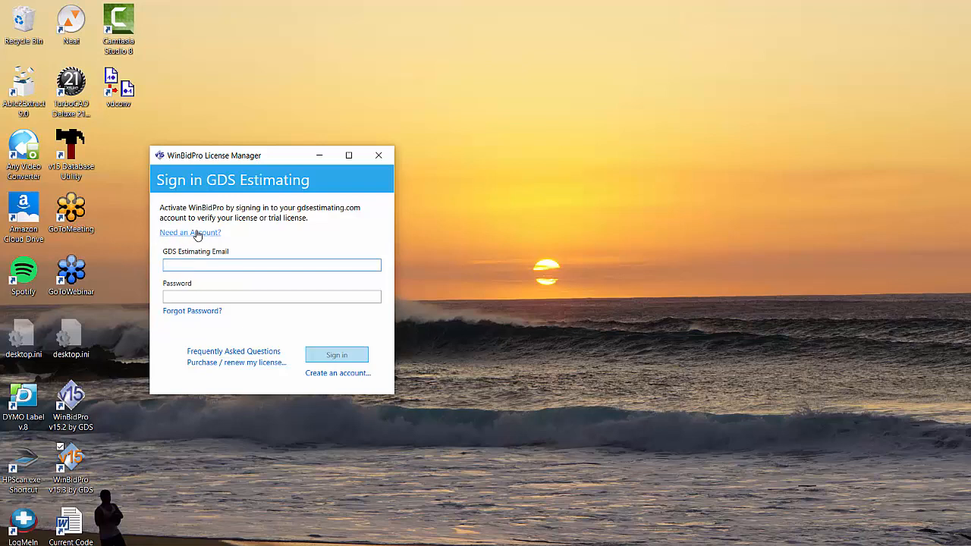
mouse_move(200, 240)
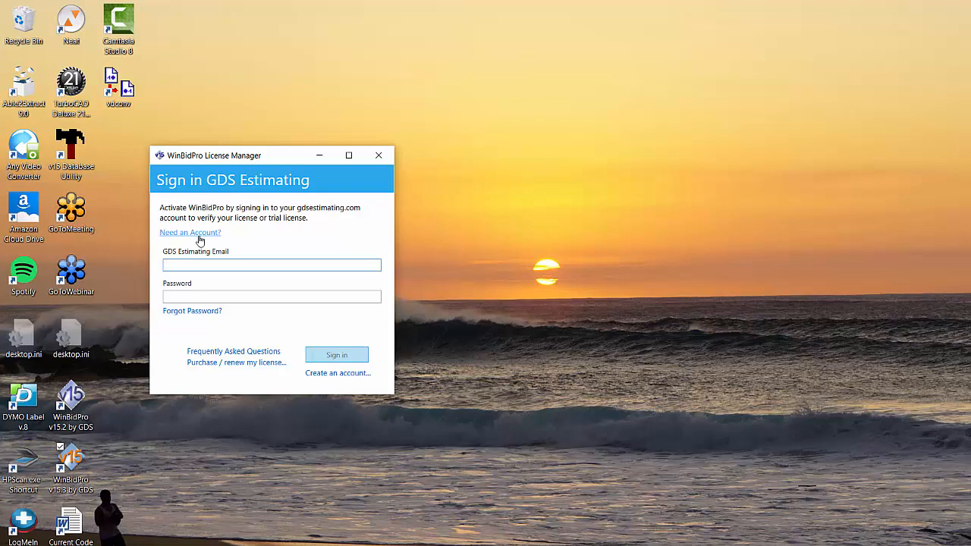
mouse_move(203, 236)
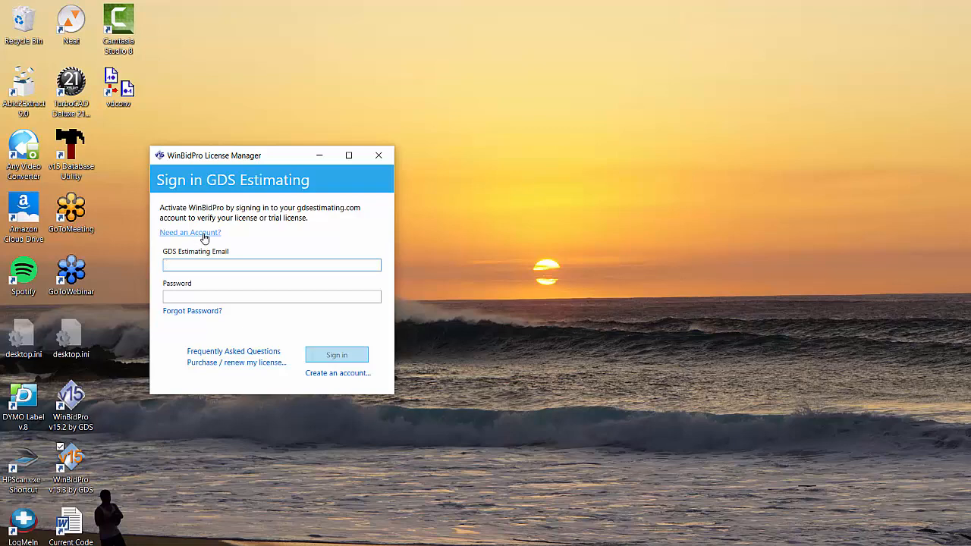
Step: Use the License Manager's 'Need an Account?' link to reach account registration
left_click(189, 232)
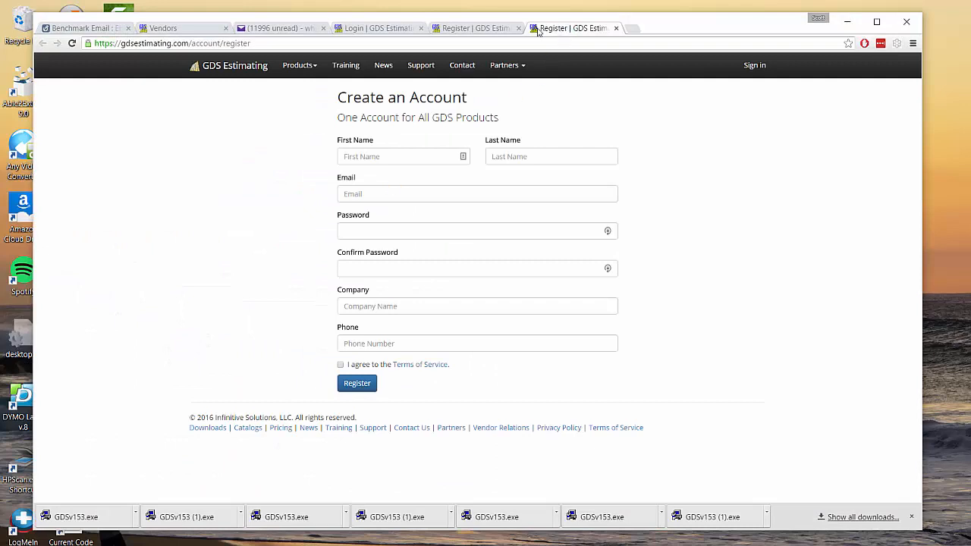
Step: Close the second 'Register | GDS Estimating' tab, keeping the blank Create an Account form
left_click(620, 28)
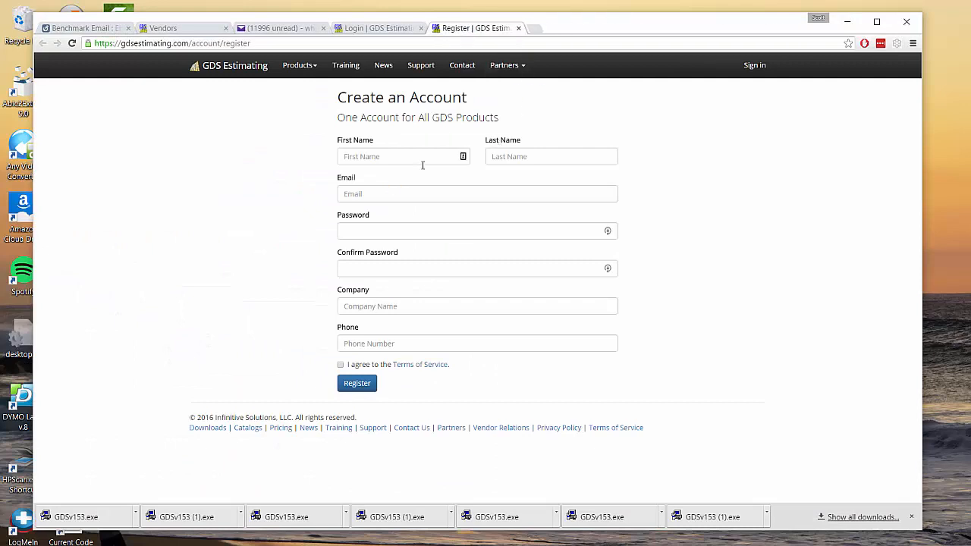
mouse_move(461, 181)
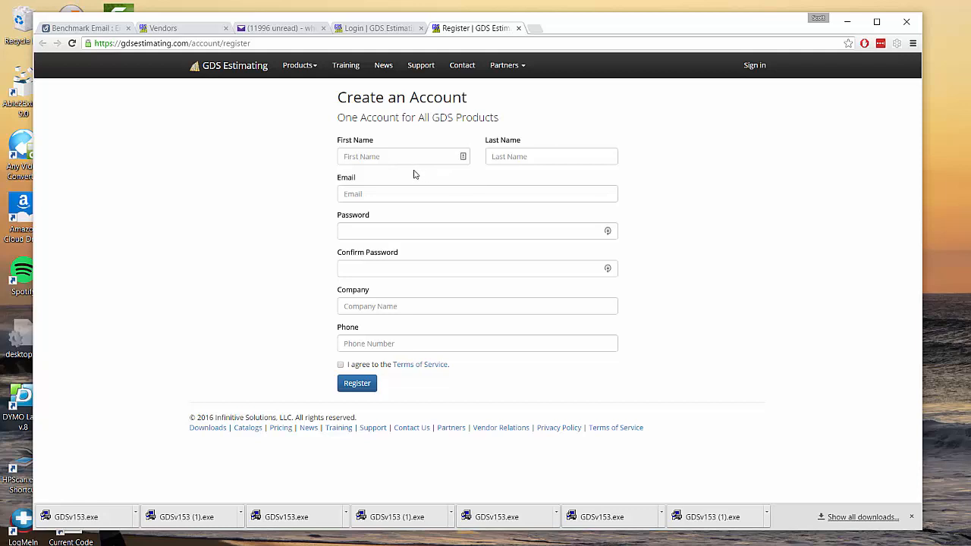
mouse_move(405, 168)
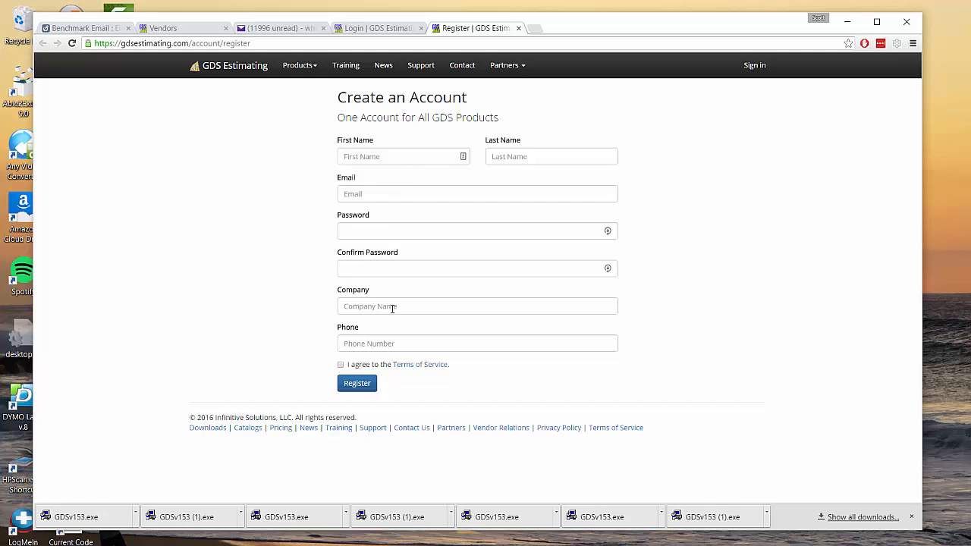
mouse_move(327, 381)
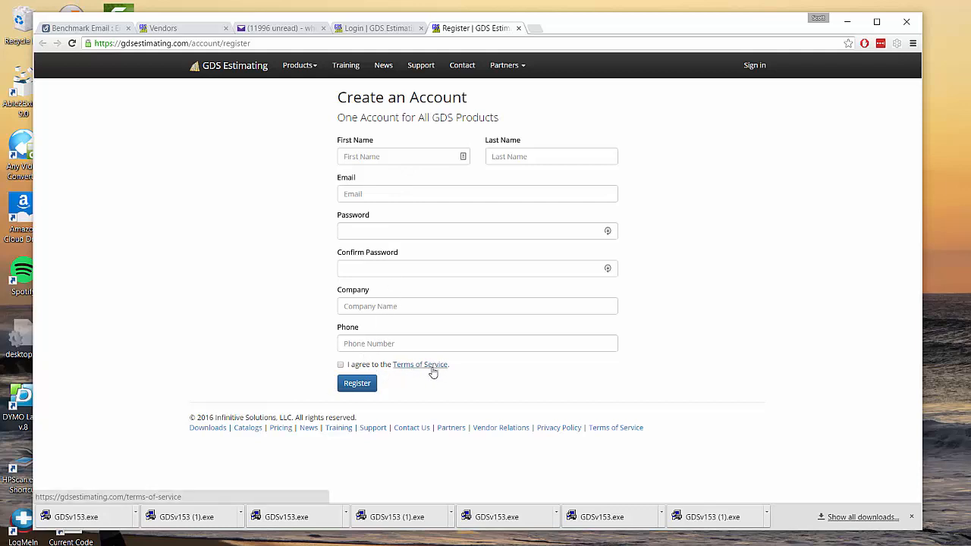
left_click(420, 364)
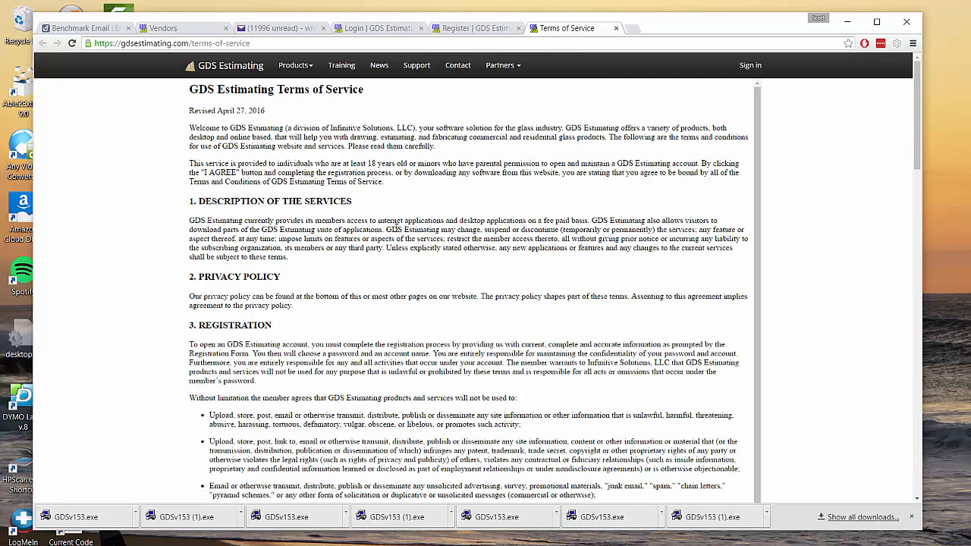
scroll("down", 3)
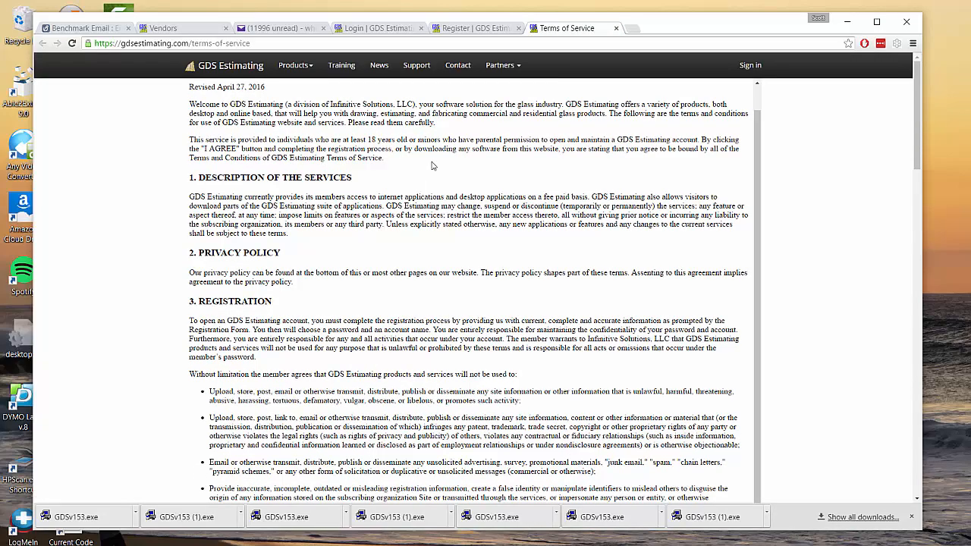
mouse_move(644, 269)
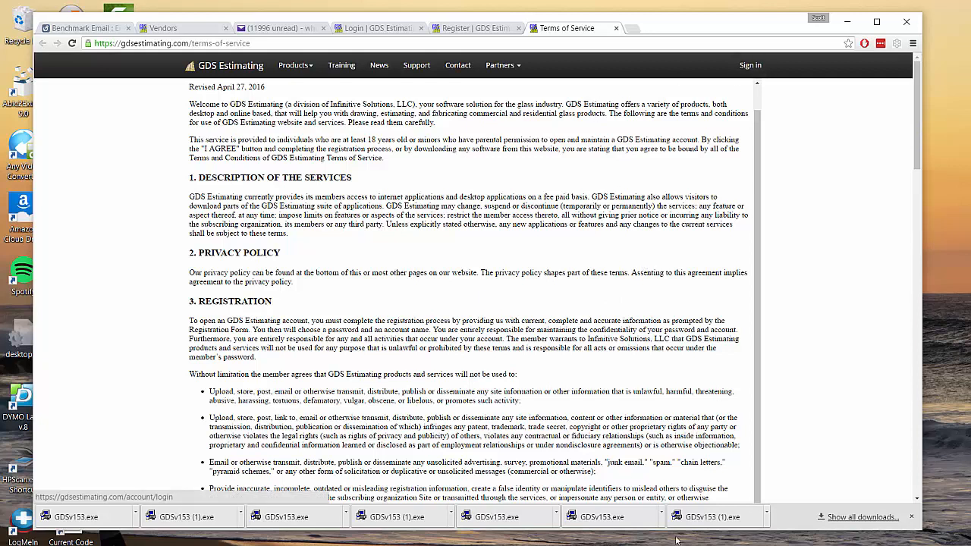
mouse_move(612, 153)
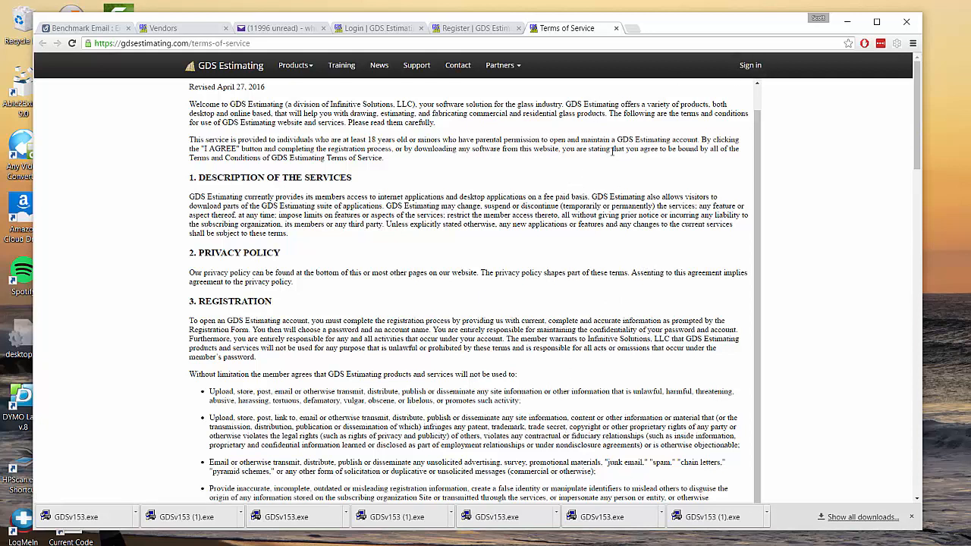
mouse_move(721, 127)
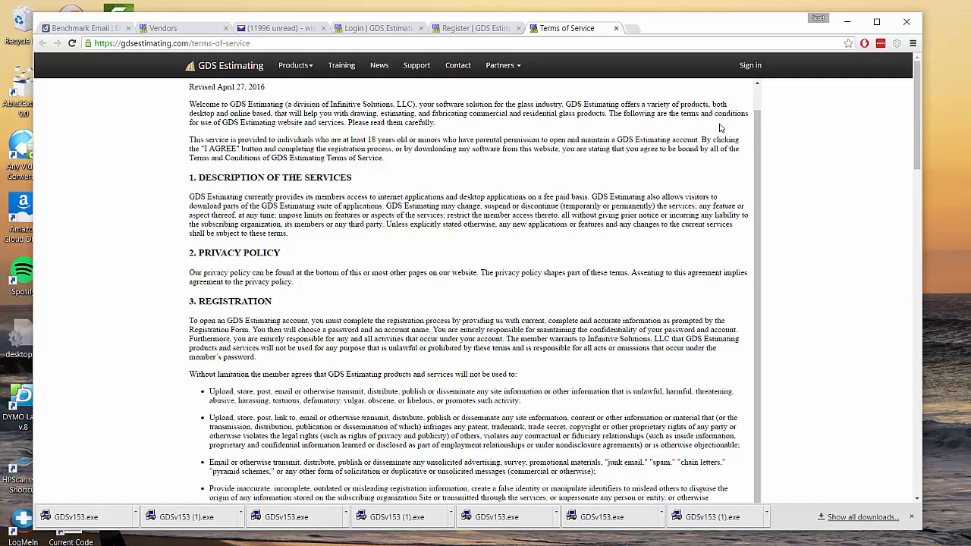
mouse_move(463, 126)
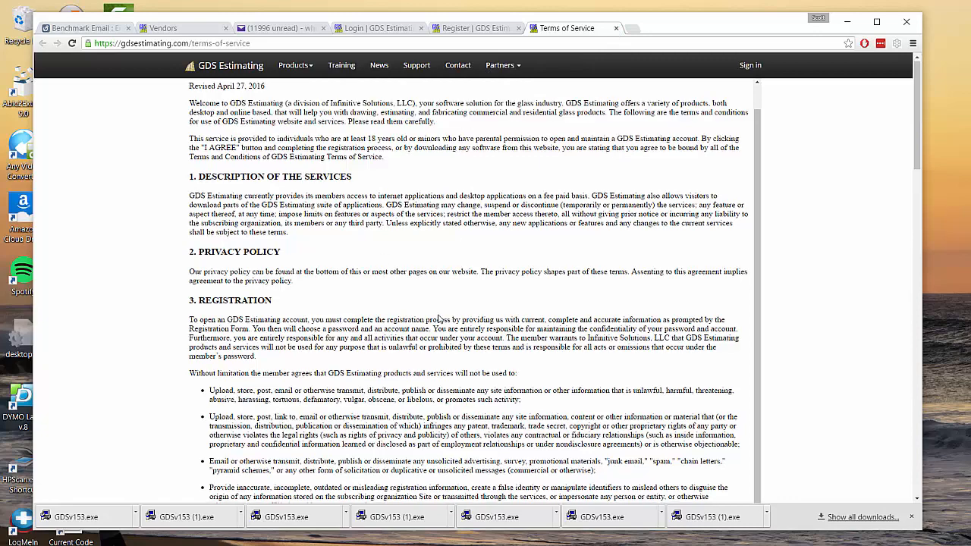
scroll("down", 3)
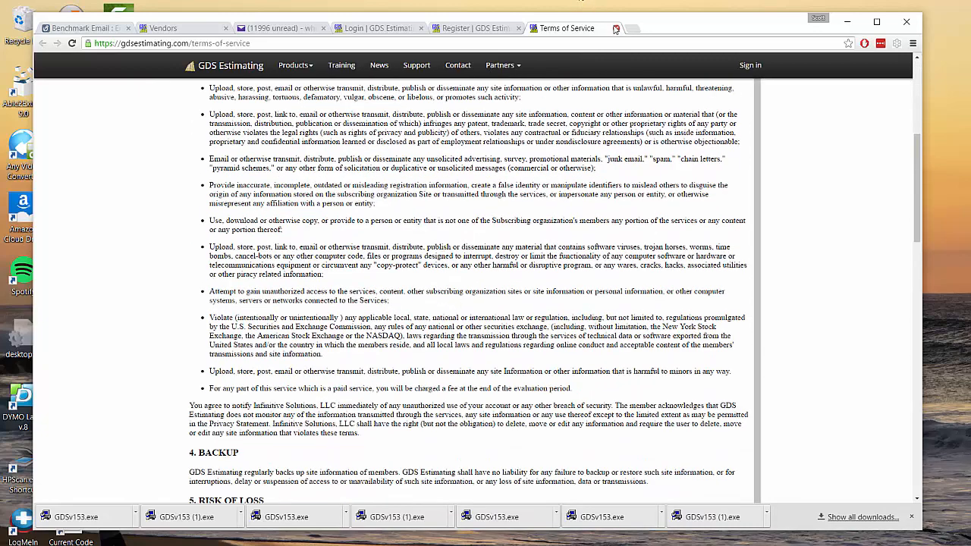
left_click(614, 28)
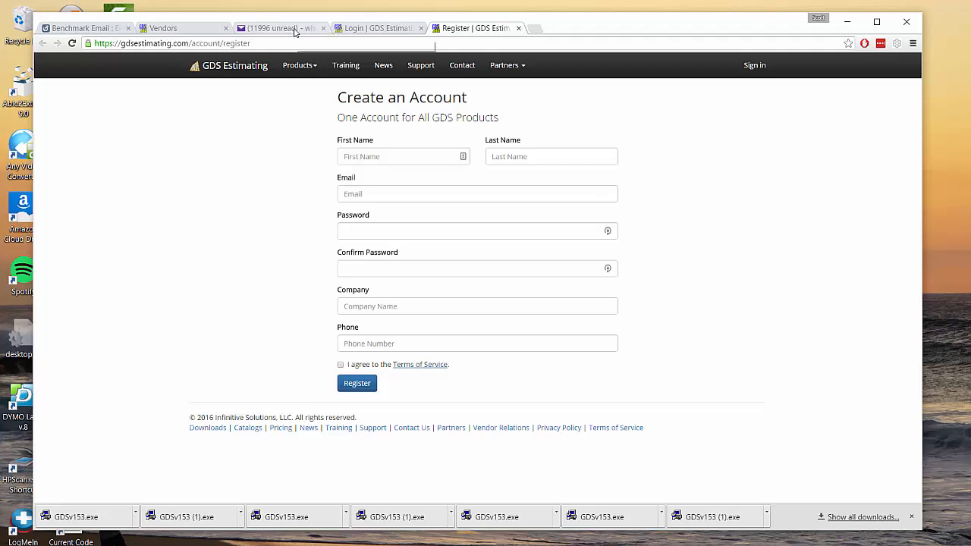
Step: Check the Yahoo Mail inbox for the 'Registration Link for GDS Estimating' email
left_click(280, 29)
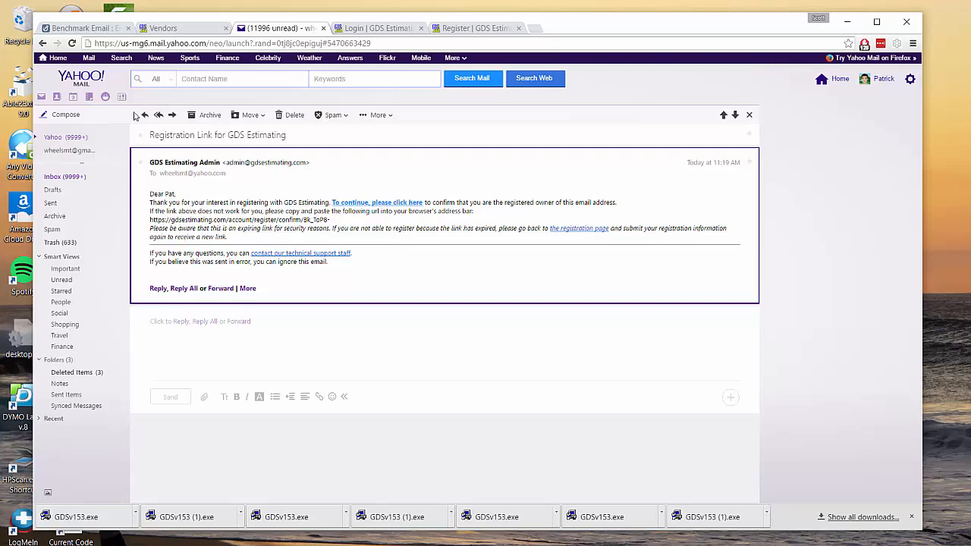
left_click(144, 114)
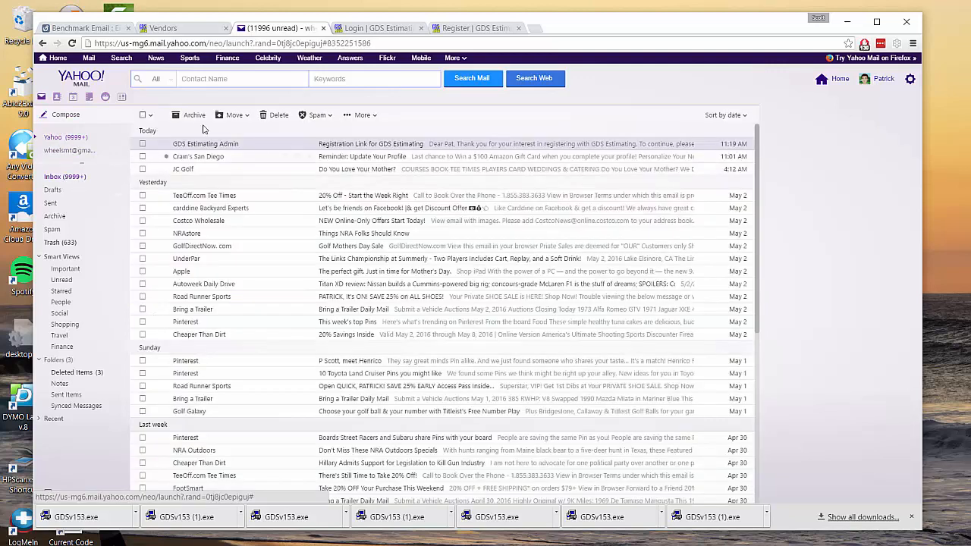
mouse_move(269, 147)
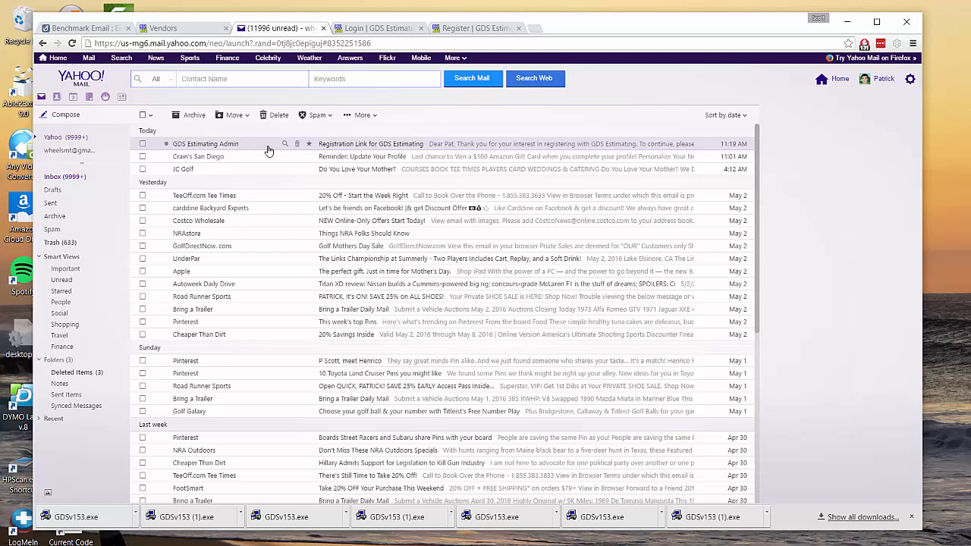
mouse_move(368, 148)
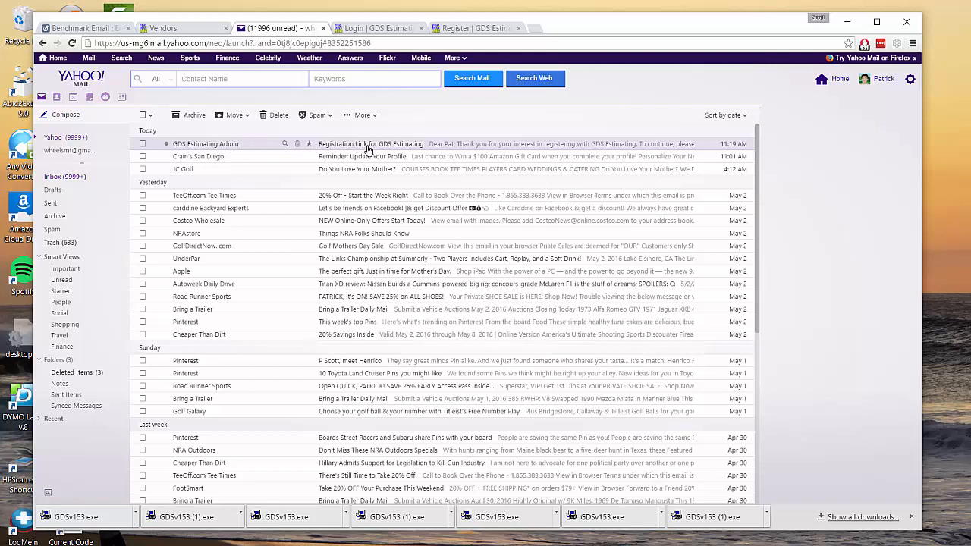
mouse_move(406, 143)
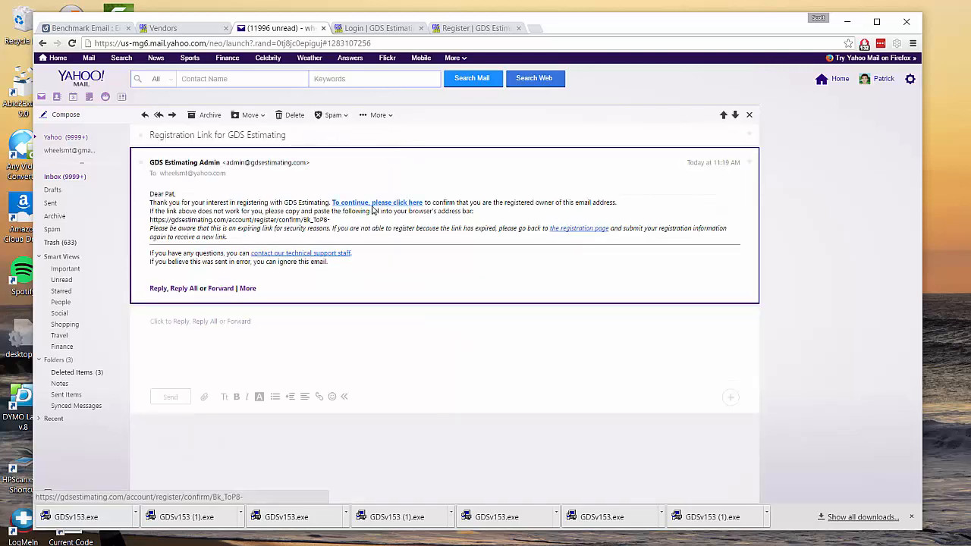
mouse_move(349, 206)
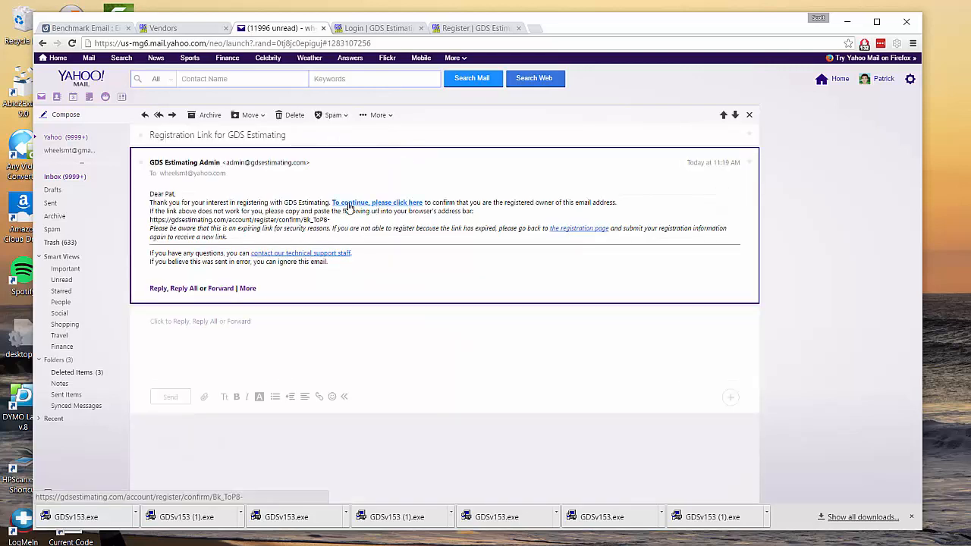
mouse_move(387, 28)
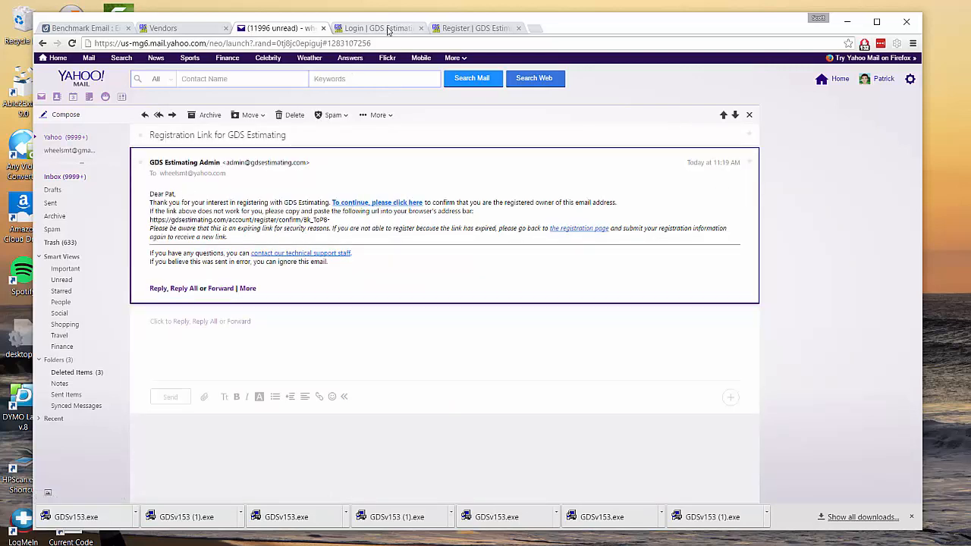
Step: View the GDS Estimating sign-in page showing 'Email Confirmed!'
left_click(375, 28)
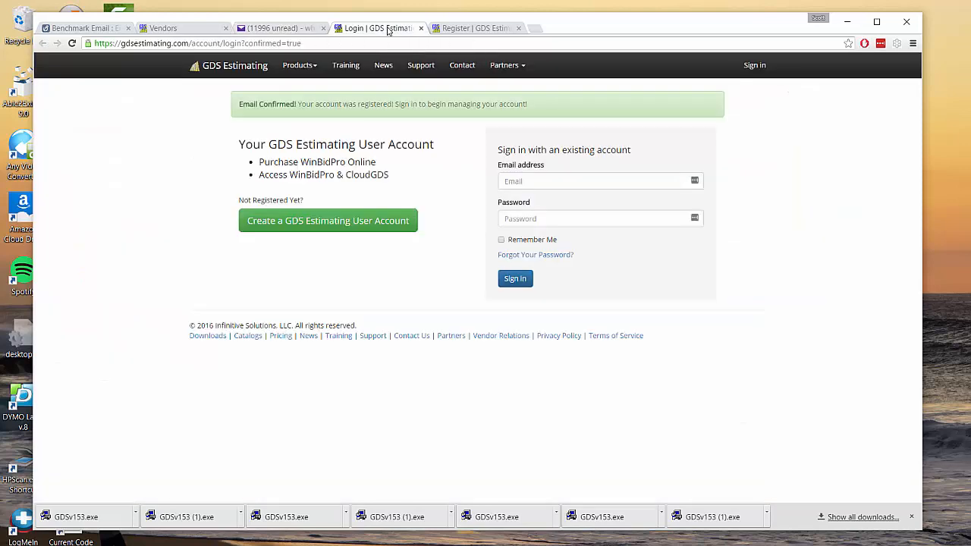
mouse_move(541, 200)
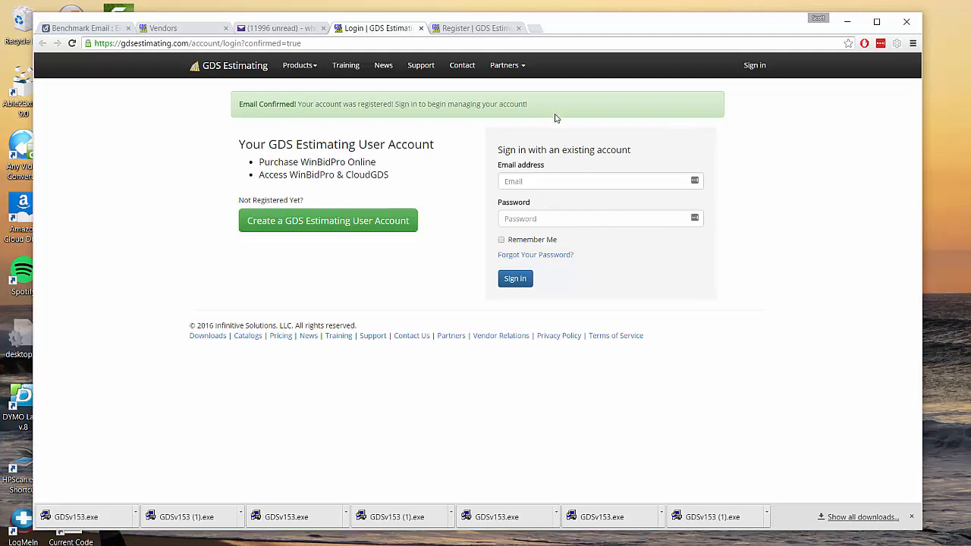
mouse_move(550, 116)
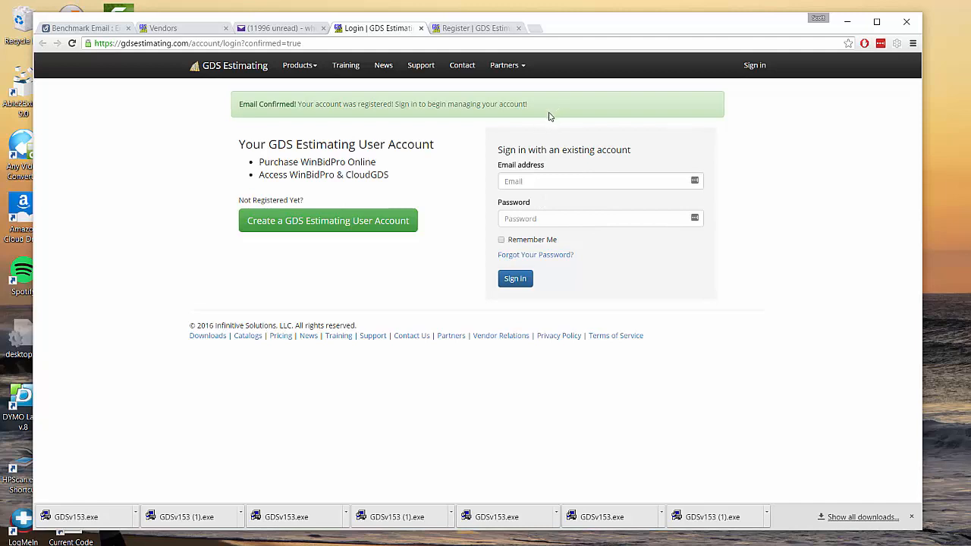
mouse_move(643, 171)
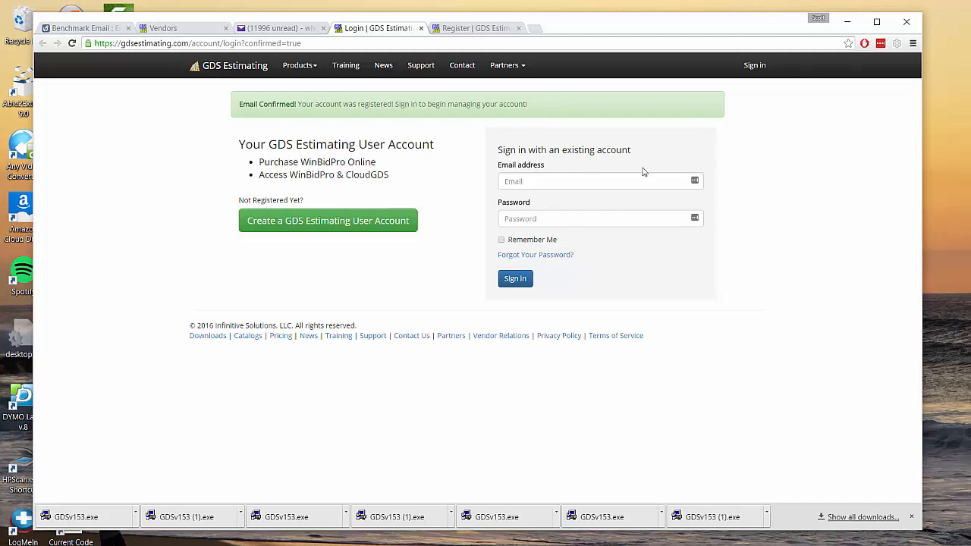
mouse_move(549, 200)
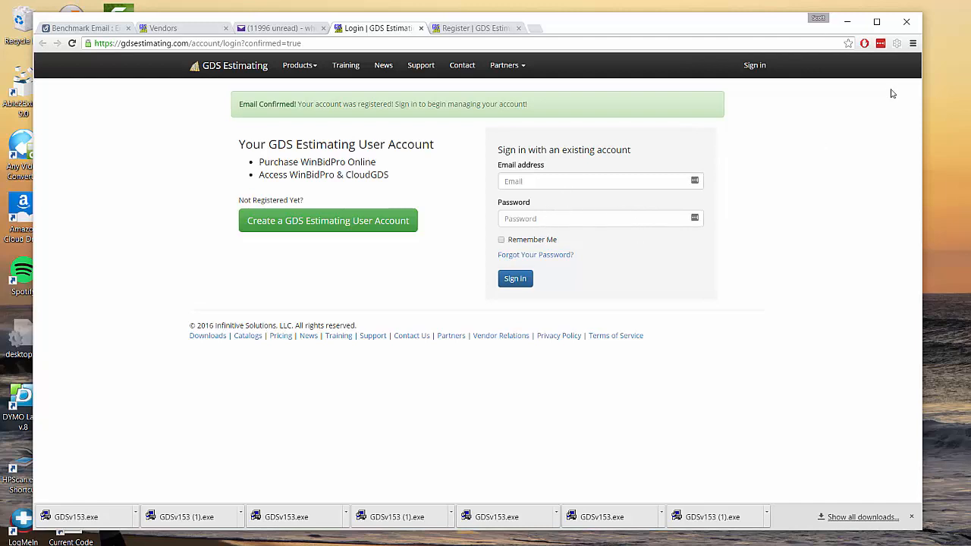
mouse_move(782, 113)
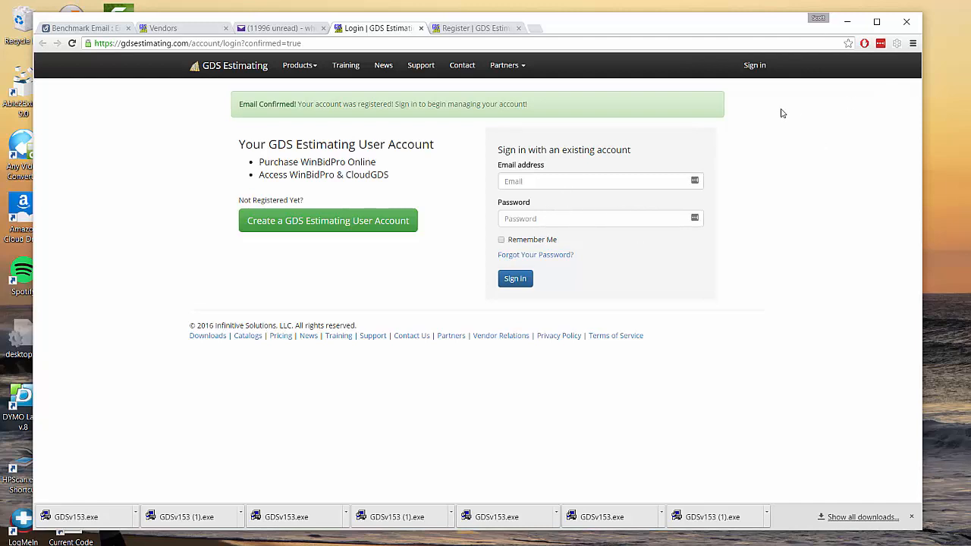
mouse_move(859, 14)
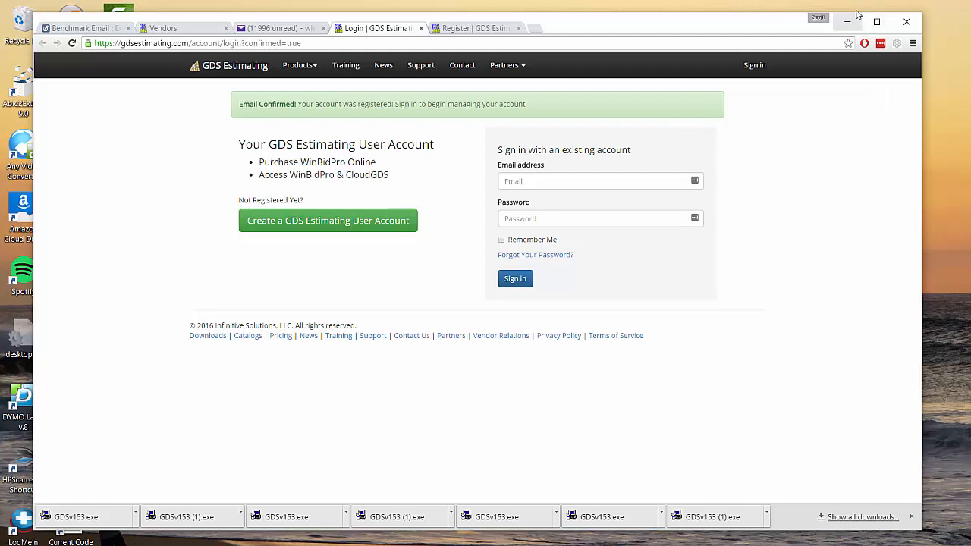
mouse_move(849, 21)
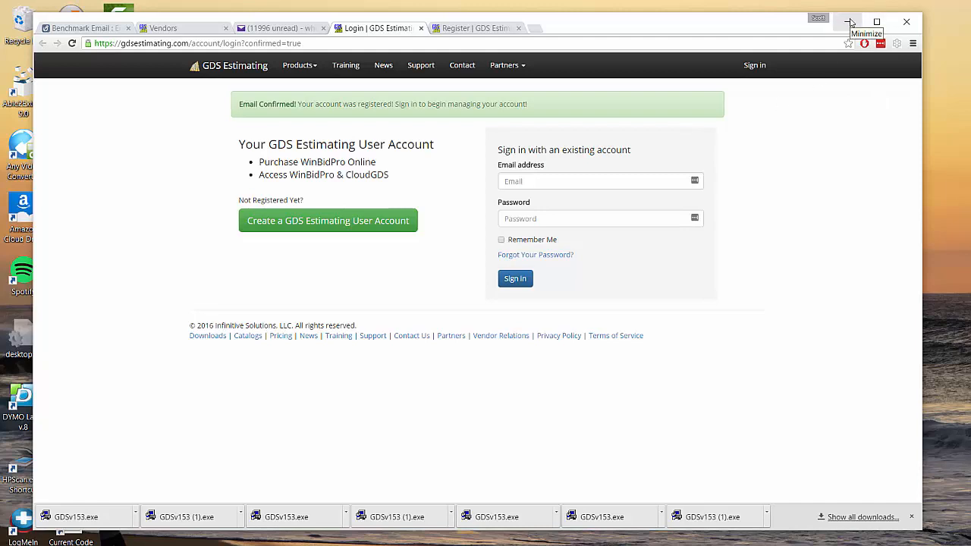
Step: Sign in to License Manager with the confirmed GDS Estimating email and password
left_click(847, 21)
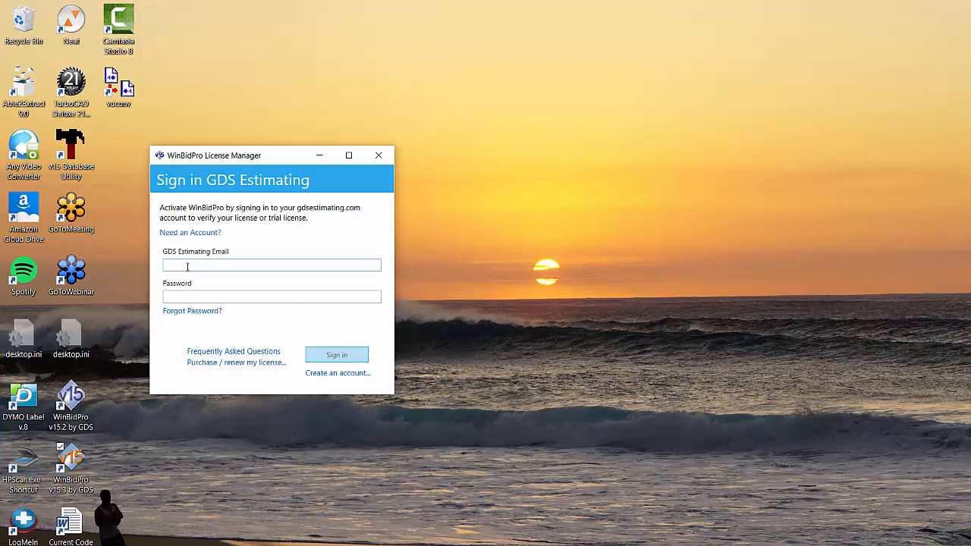
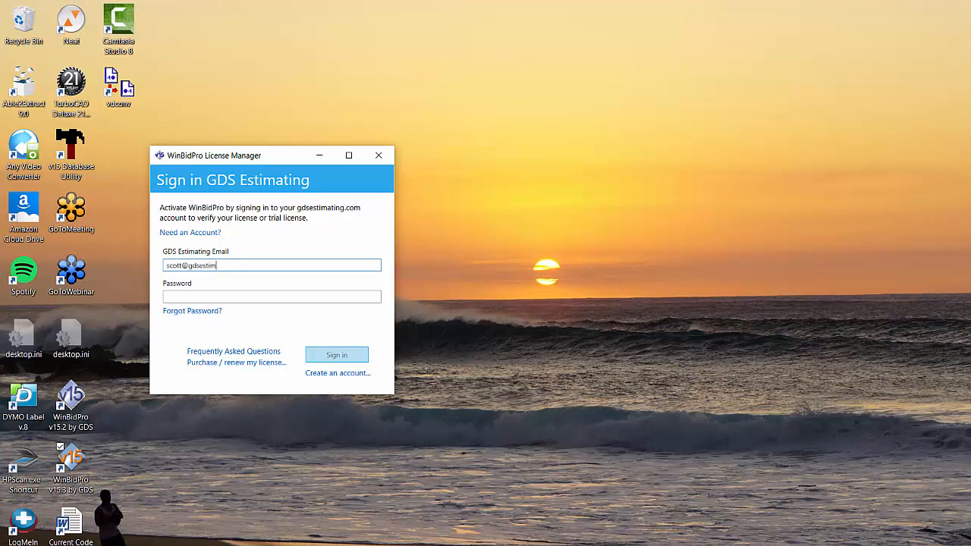
left_click(270, 297)
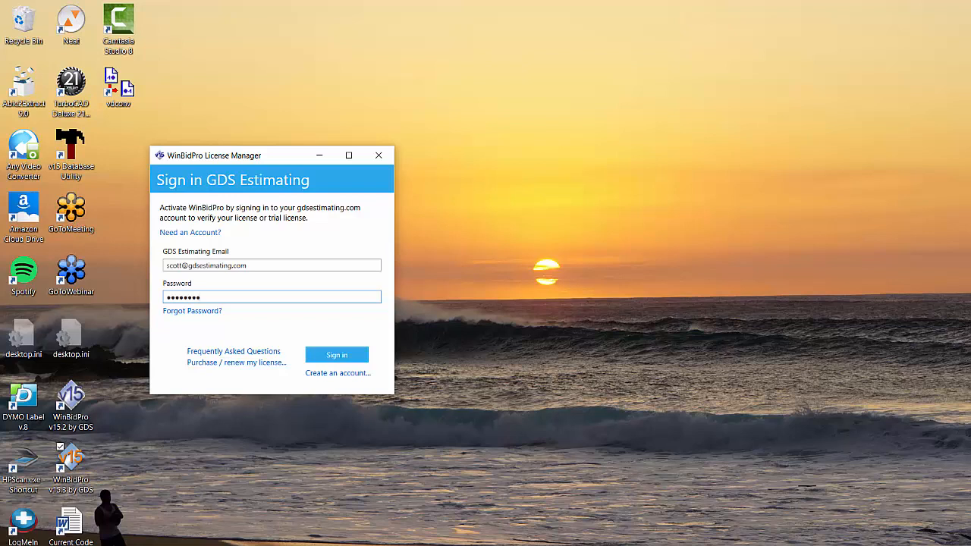
left_click(337, 354)
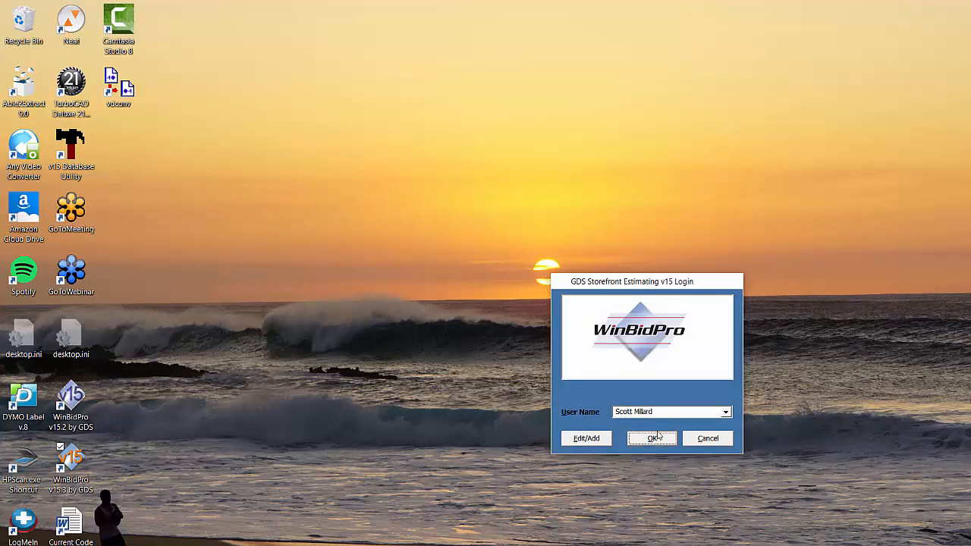
left_click(650, 438)
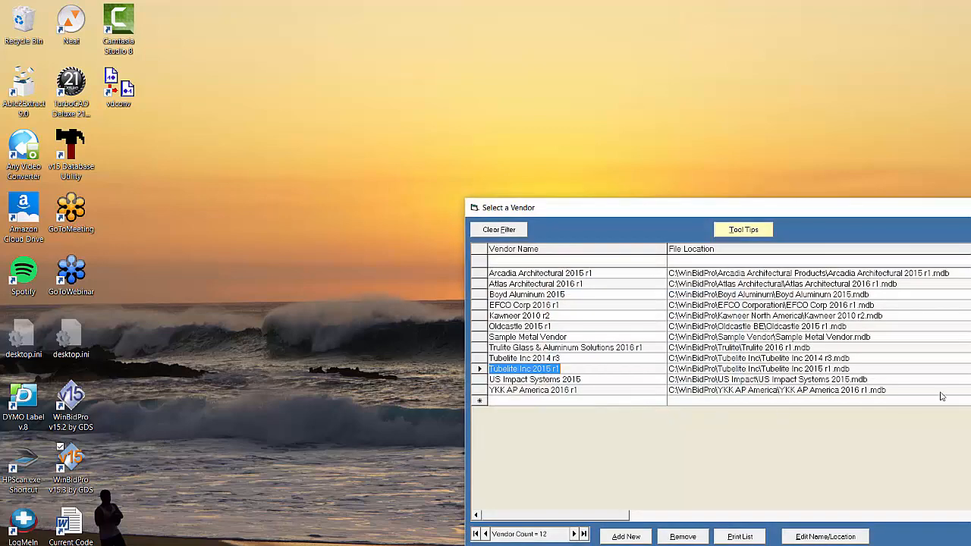
mouse_move(724, 162)
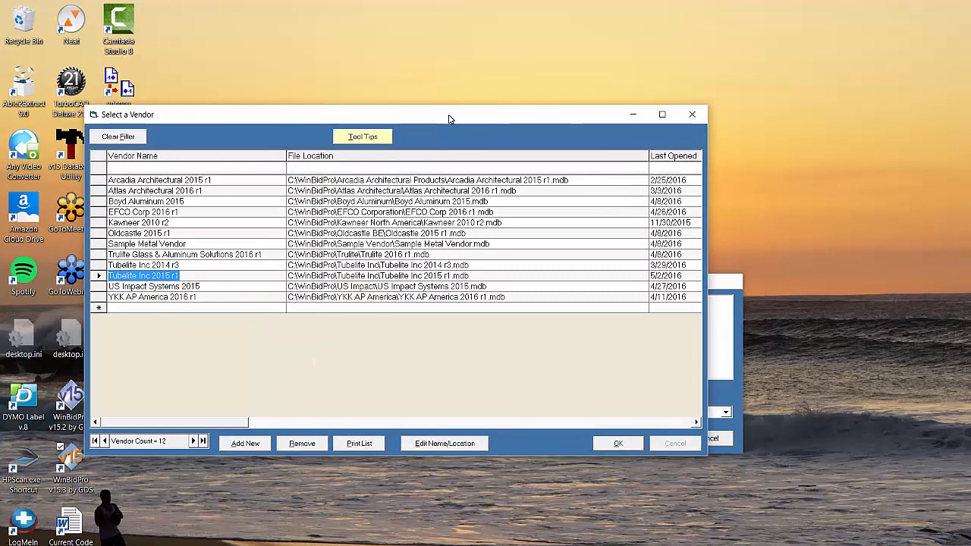
mouse_move(617, 406)
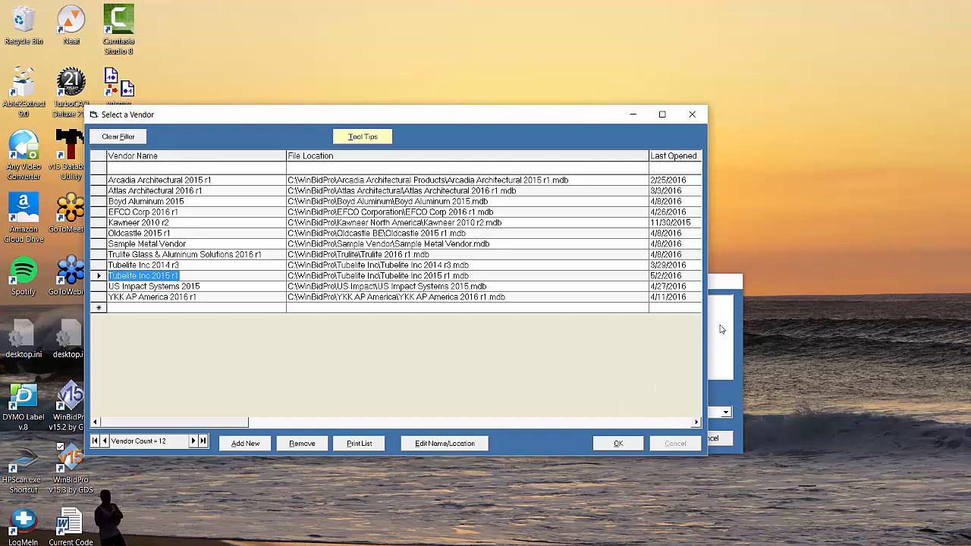
mouse_move(701, 248)
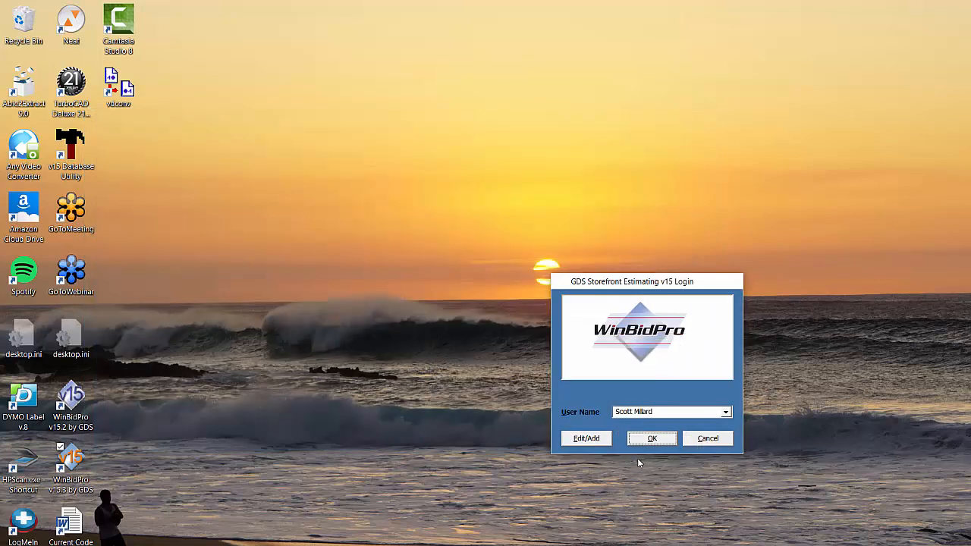
Step: Log in to open the Tubelite Inc 2015 r1 catalog and view its GDS License details
left_click(652, 438)
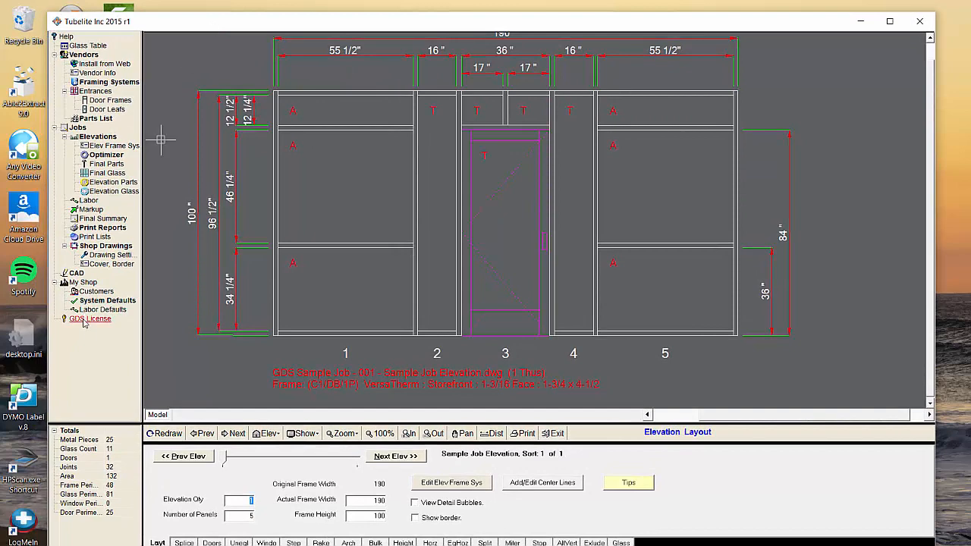
mouse_move(88, 319)
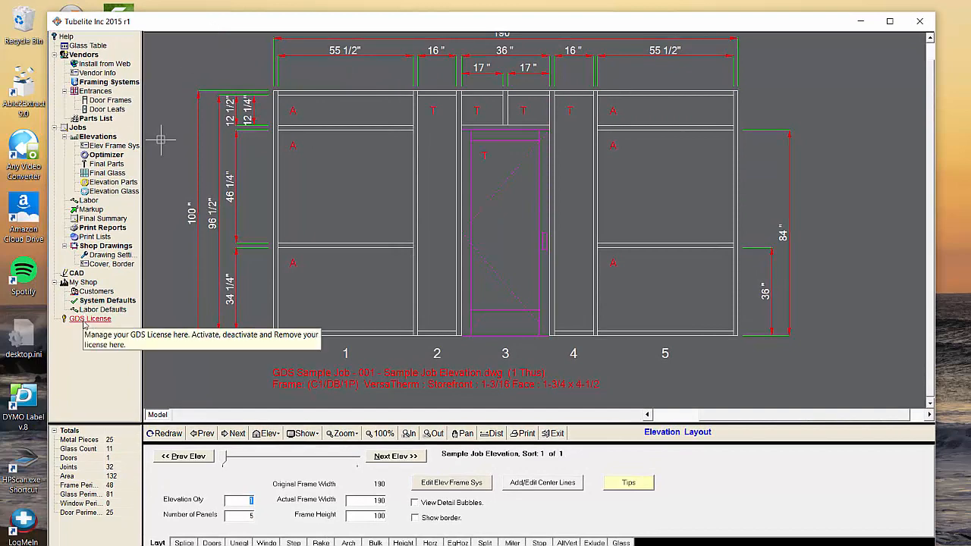
left_click(90, 319)
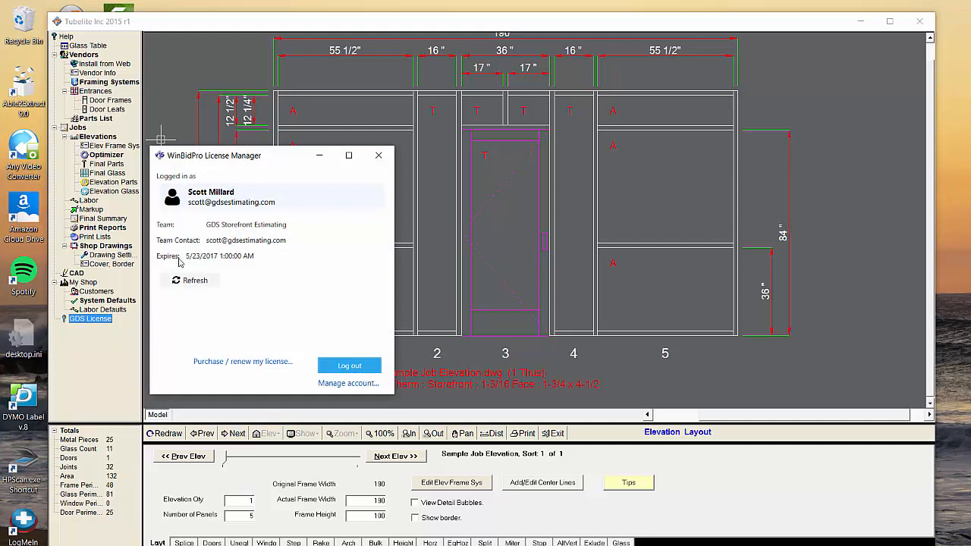
mouse_move(217, 281)
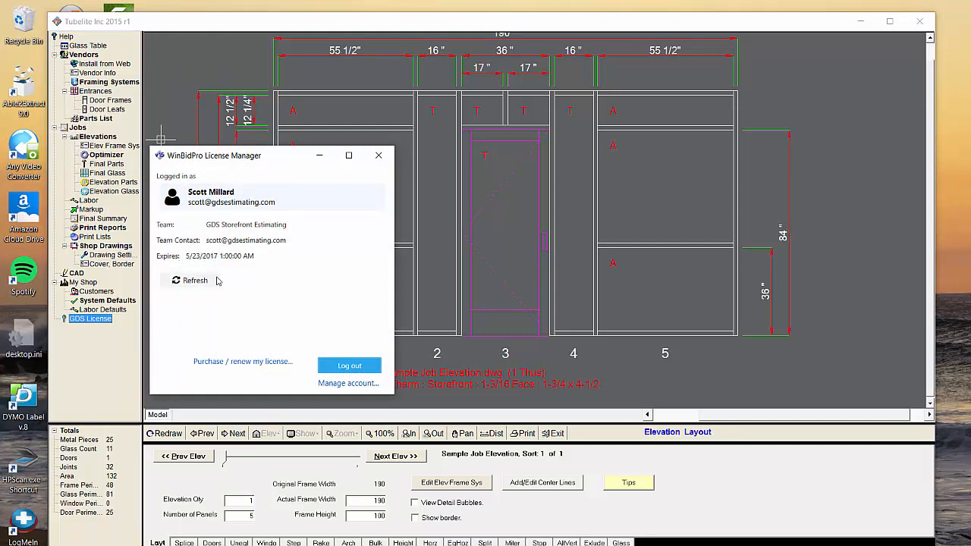
mouse_move(217, 345)
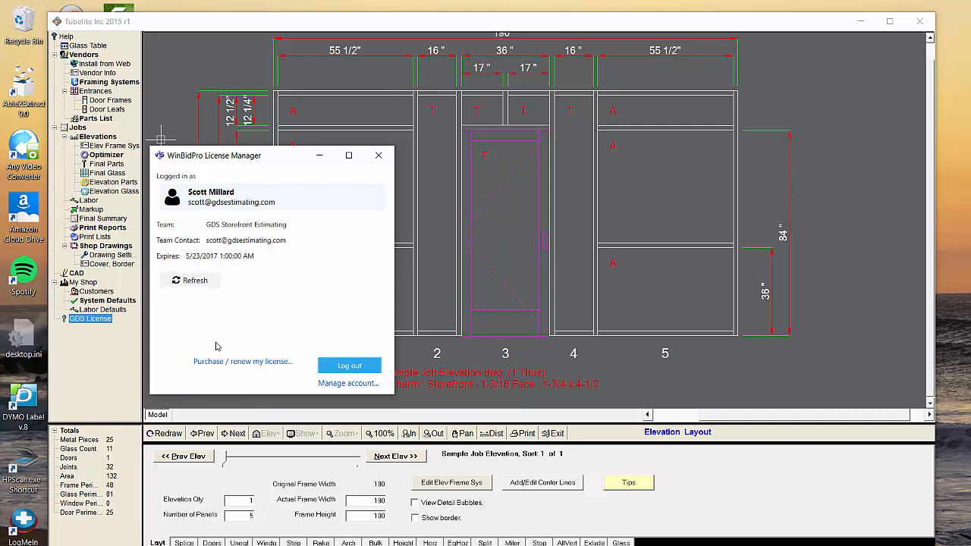
mouse_move(243, 361)
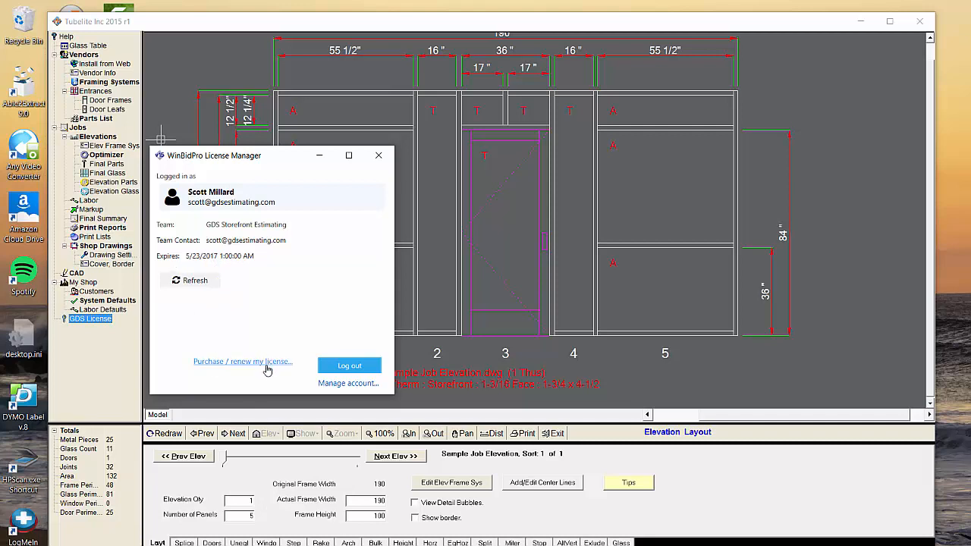
mouse_move(348, 392)
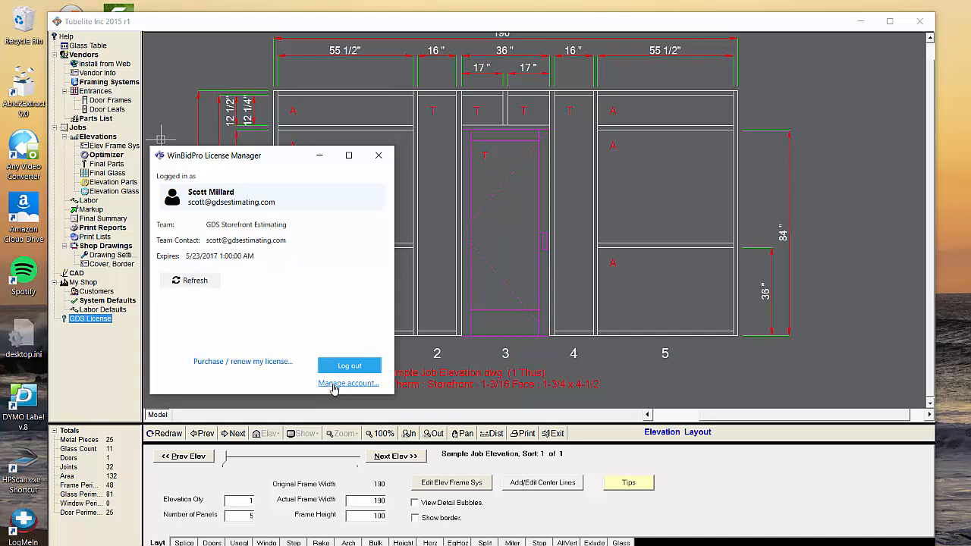
mouse_move(434, 403)
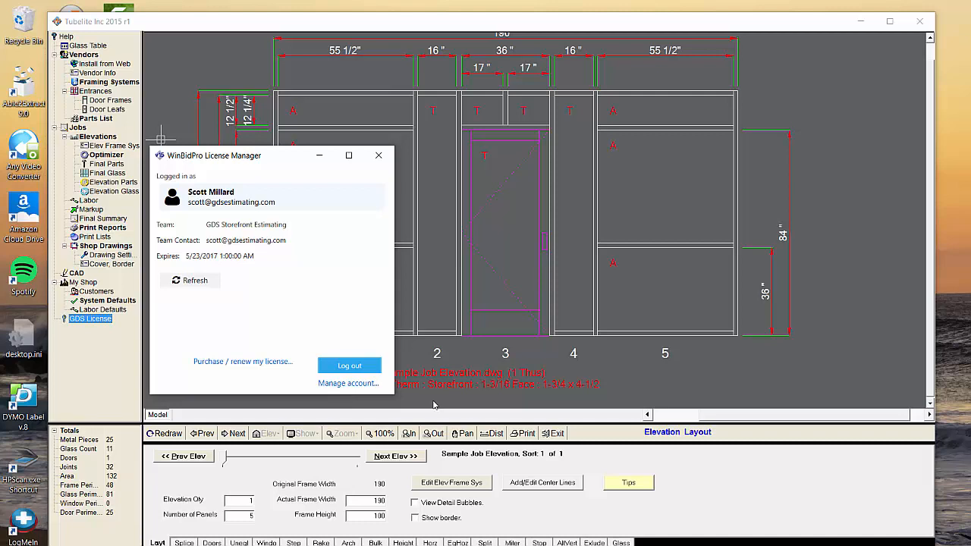
mouse_move(432, 373)
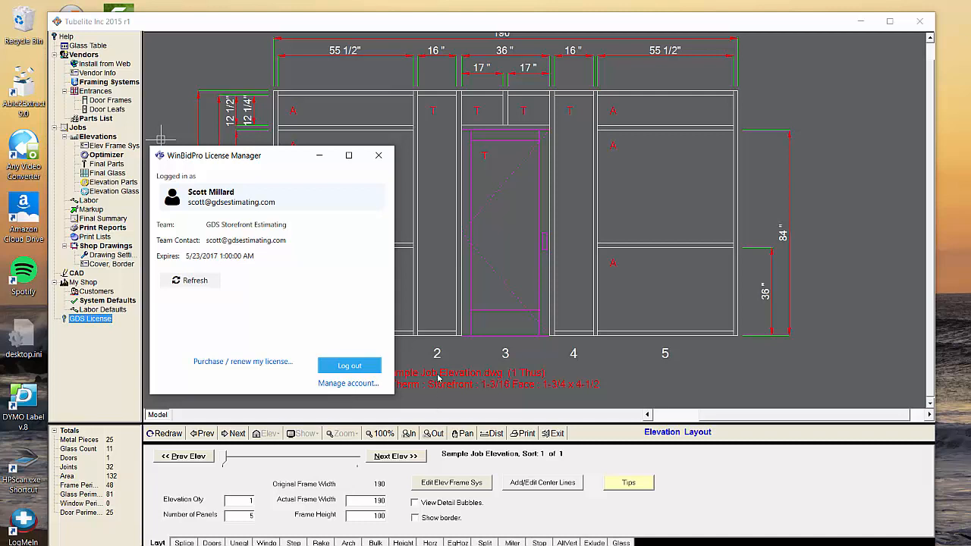
mouse_move(481, 187)
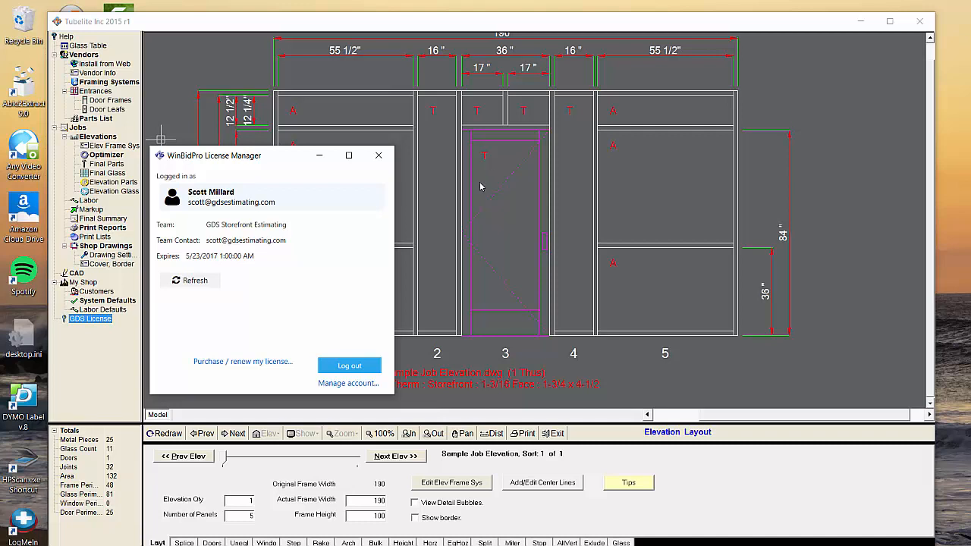
mouse_move(467, 190)
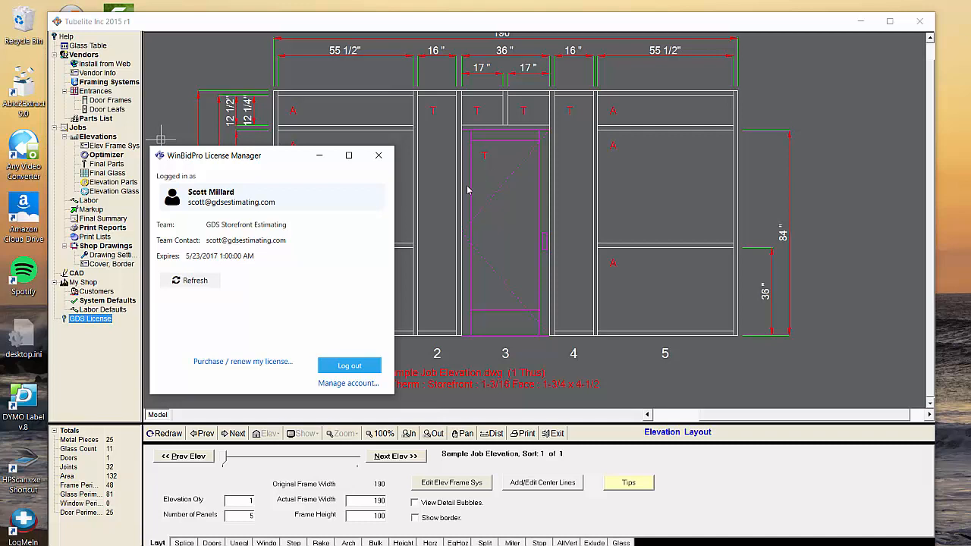